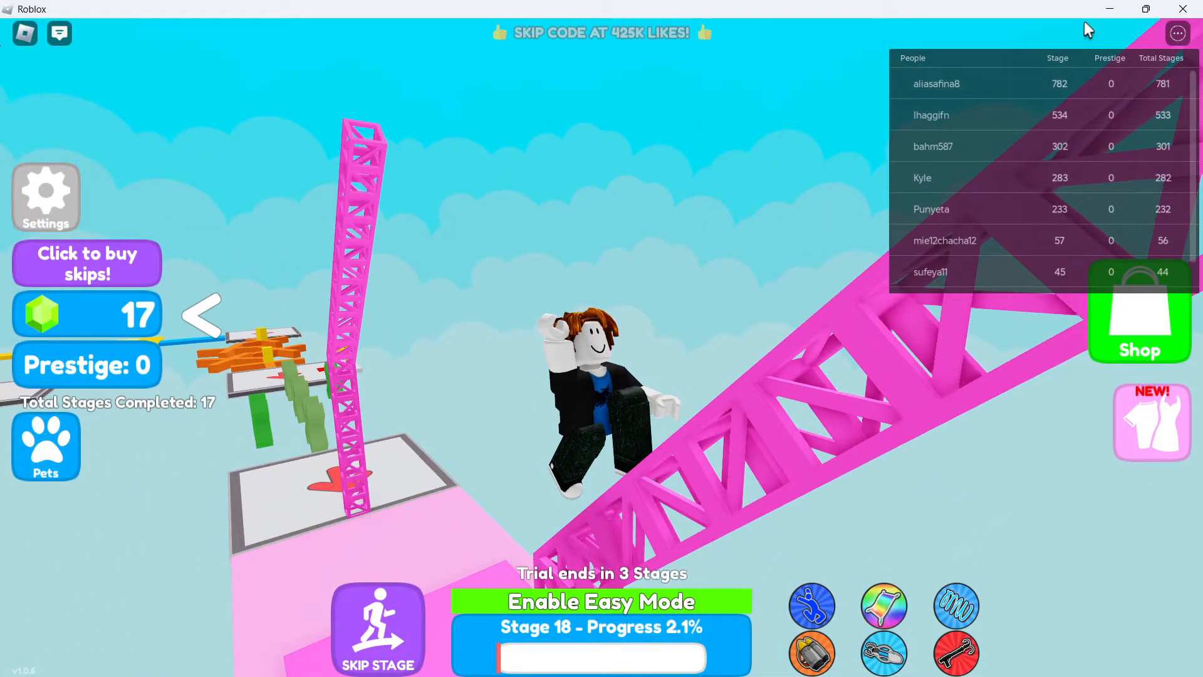
Minimise the Roblox obby window at stage 18 to reveal the desktop.
click(1182, 8)
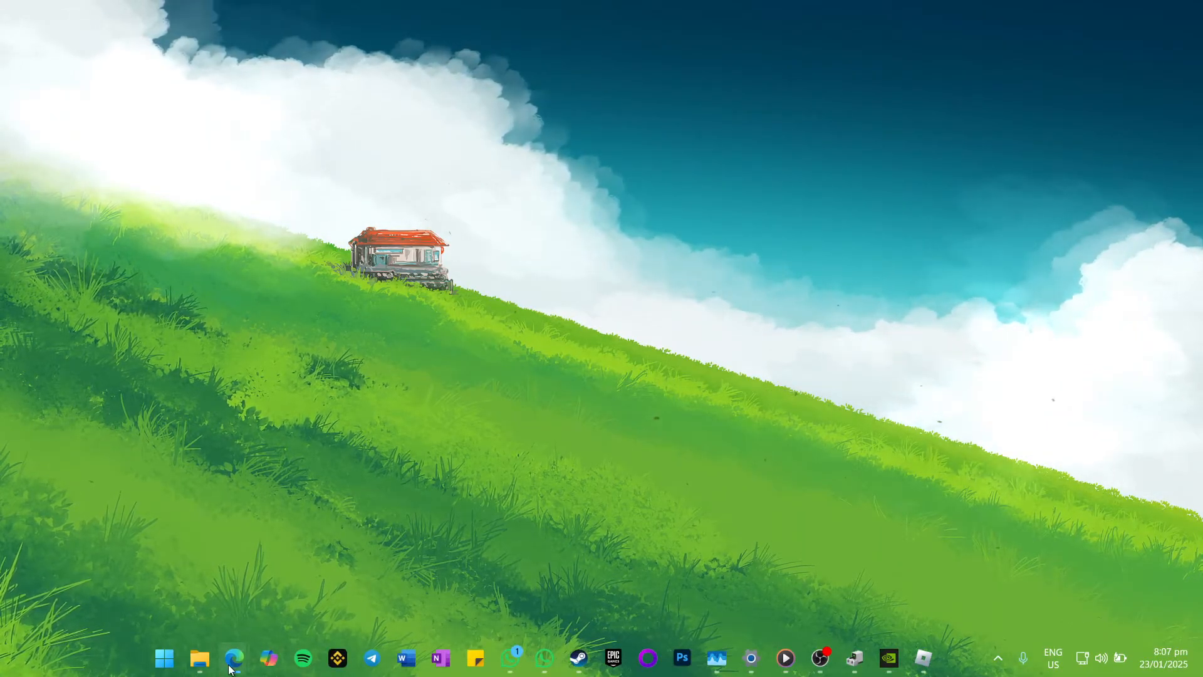
click(234, 657)
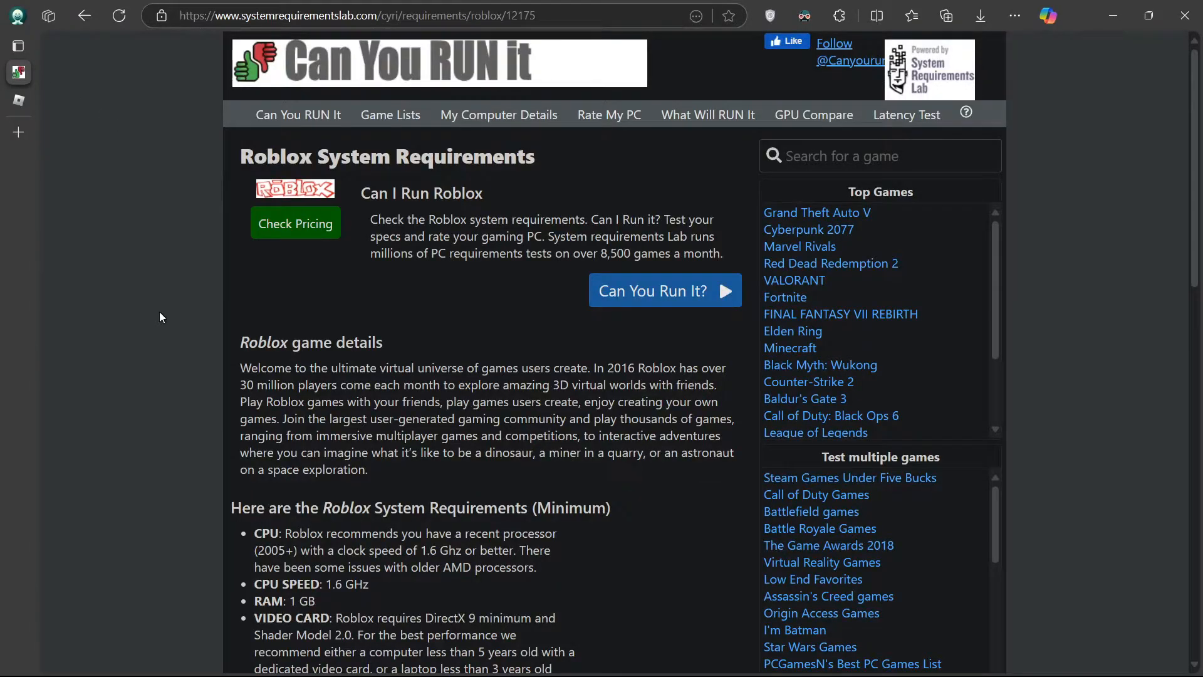
scroll(down, 3)
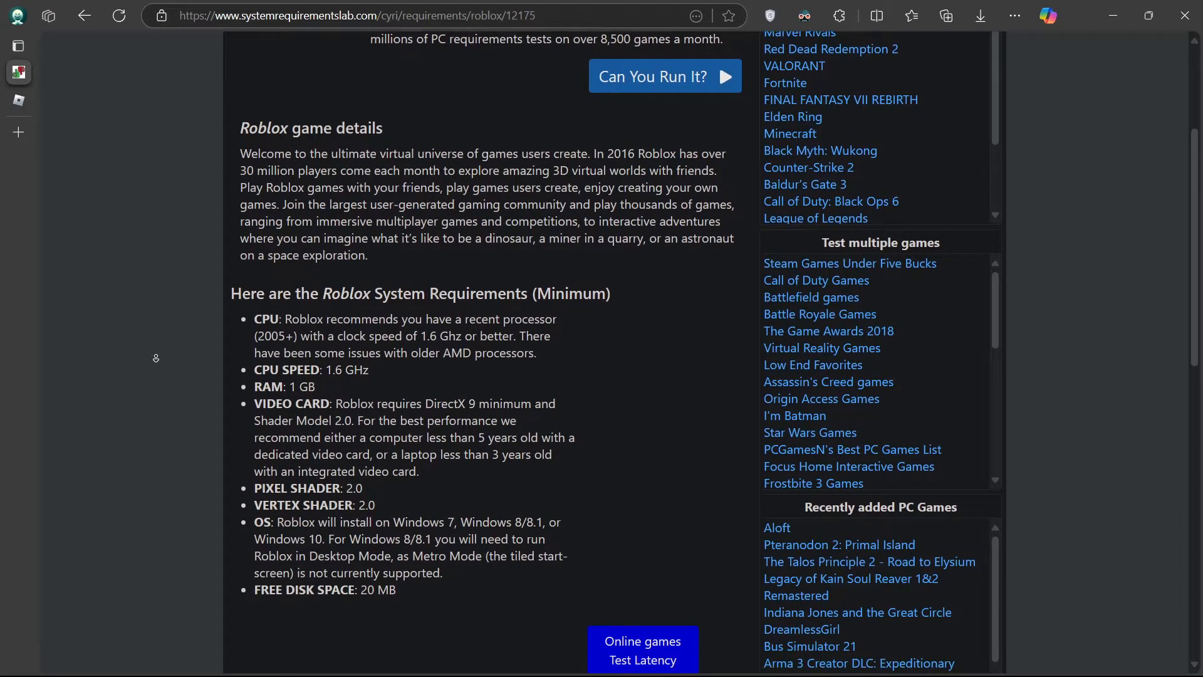
scroll(down, 3)
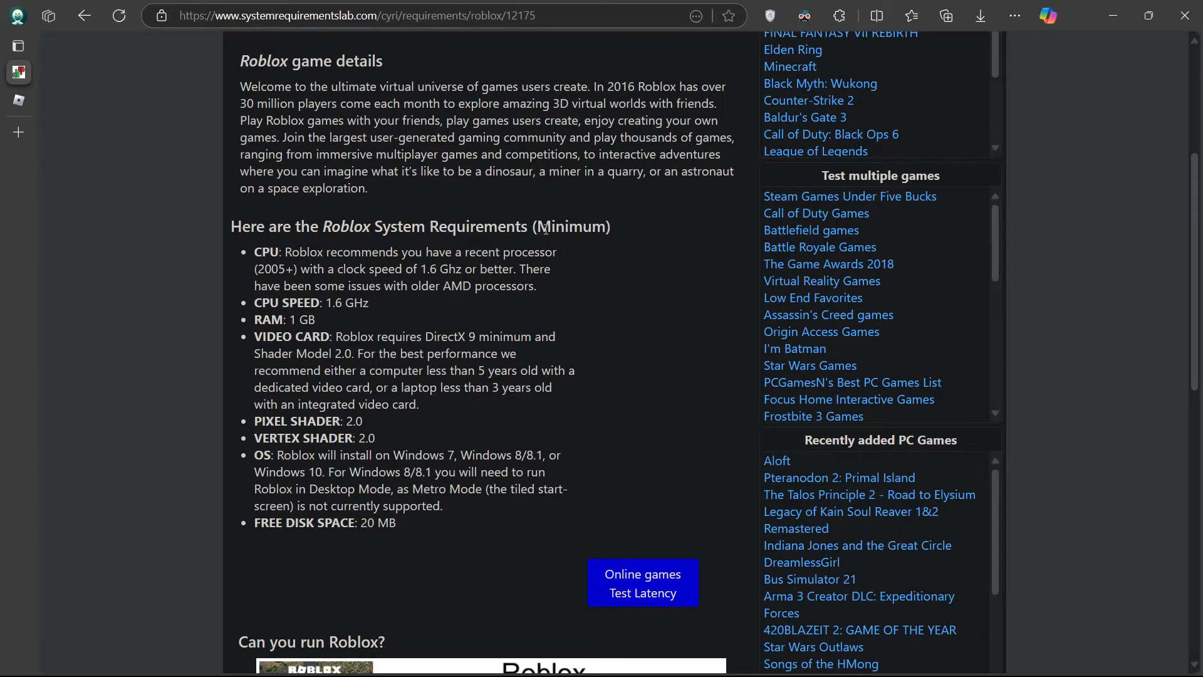
mouse_move(609, 338)
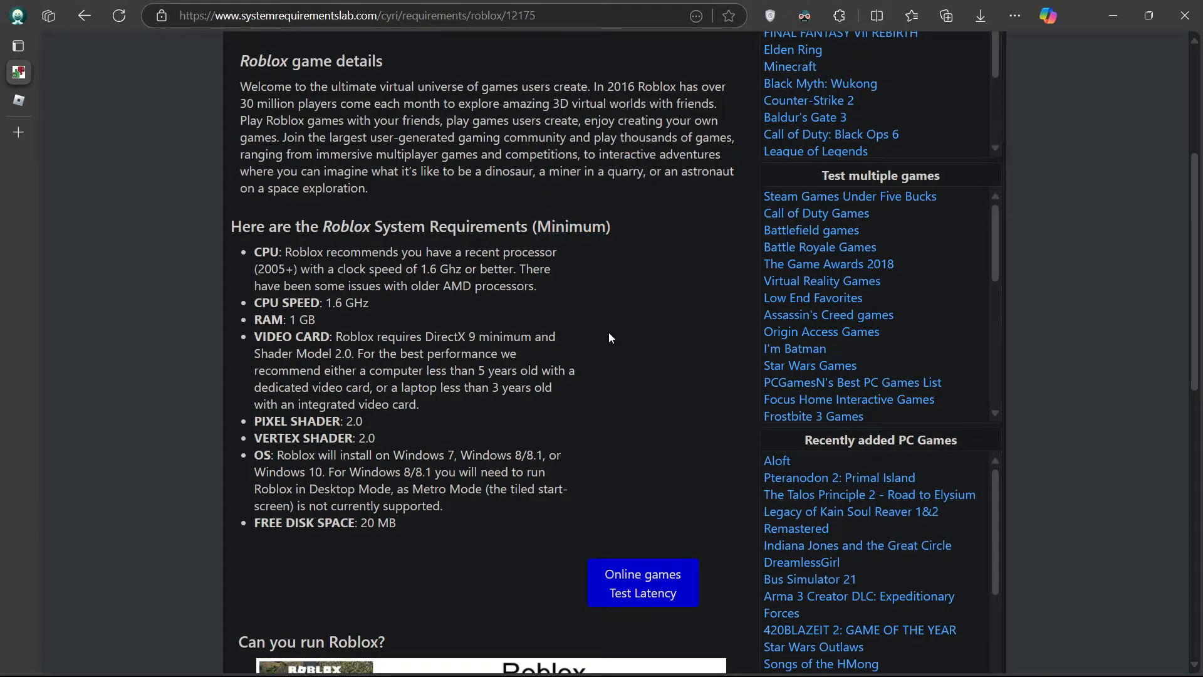
mouse_move(461, 433)
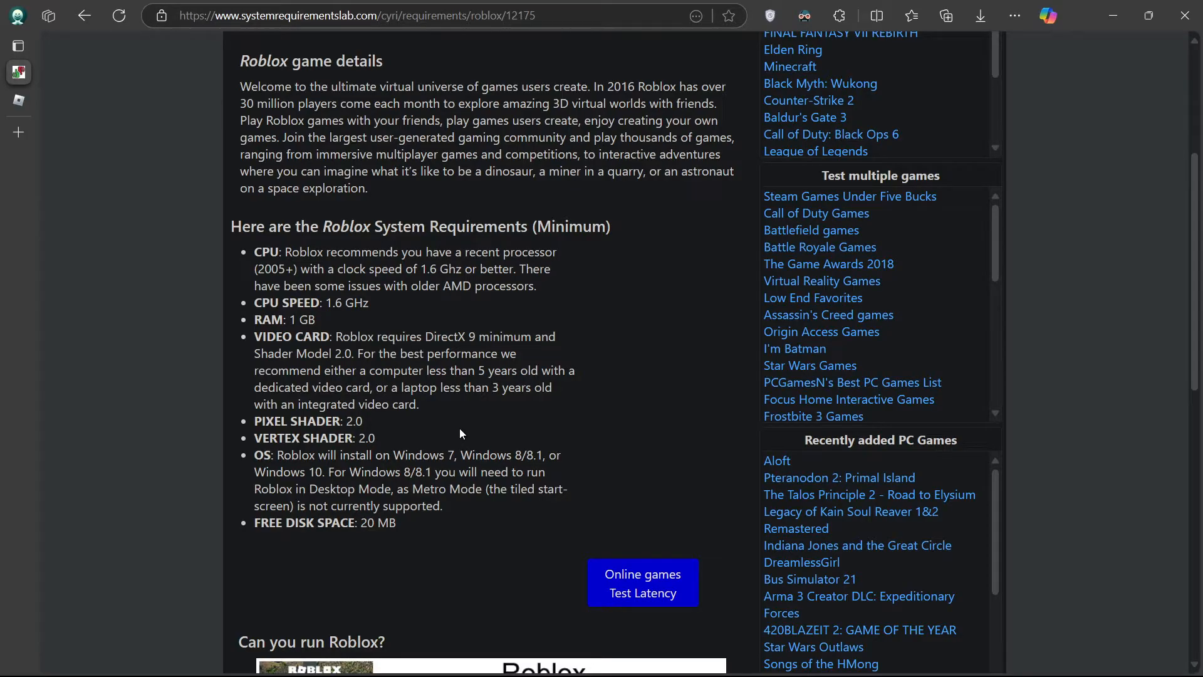
mouse_move(1035, 69)
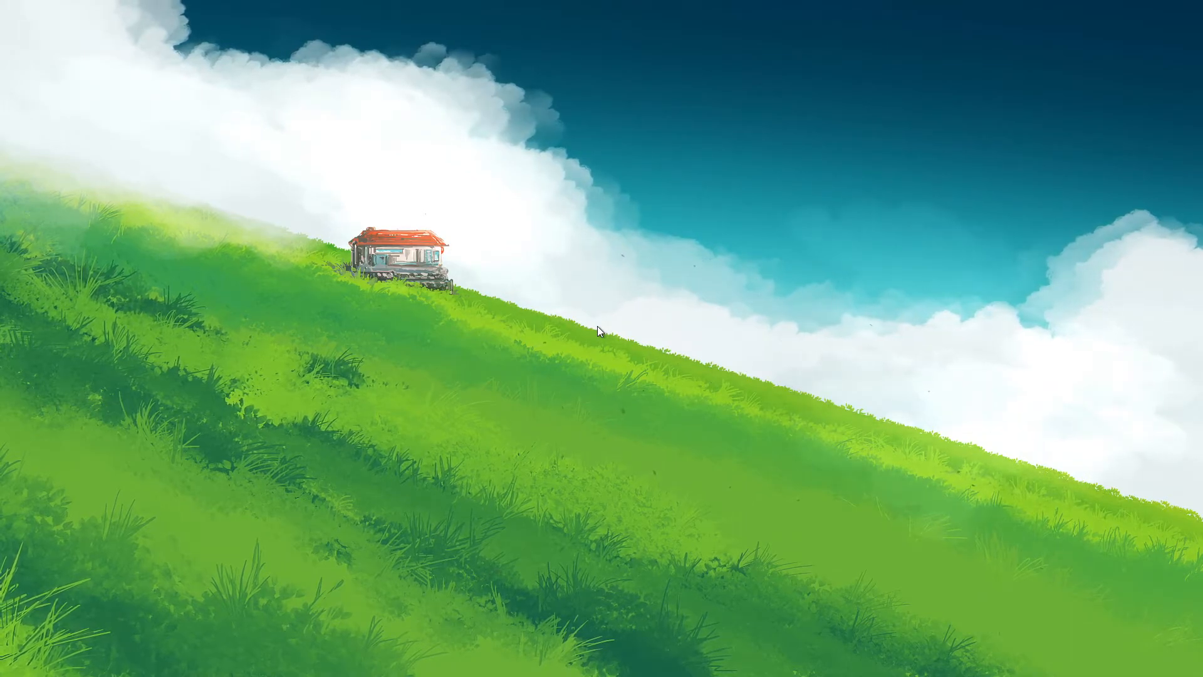
Launch Device Manager from the Start button's quick link menu.
right_click(163, 658)
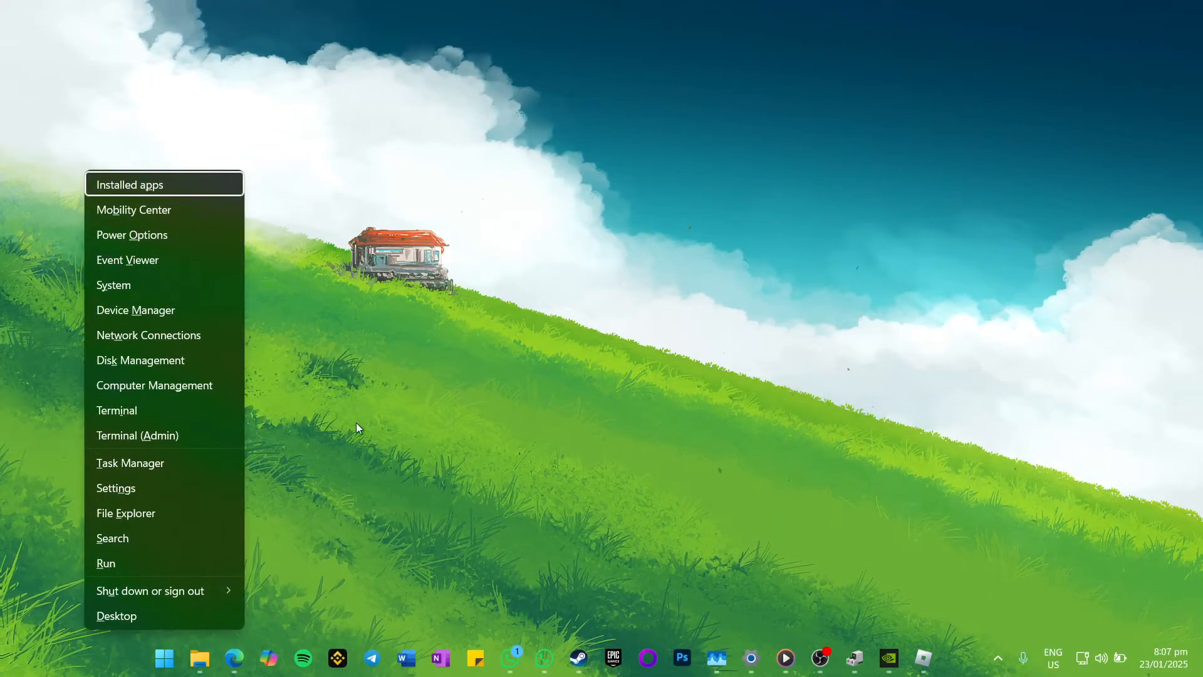
mouse_move(547, 483)
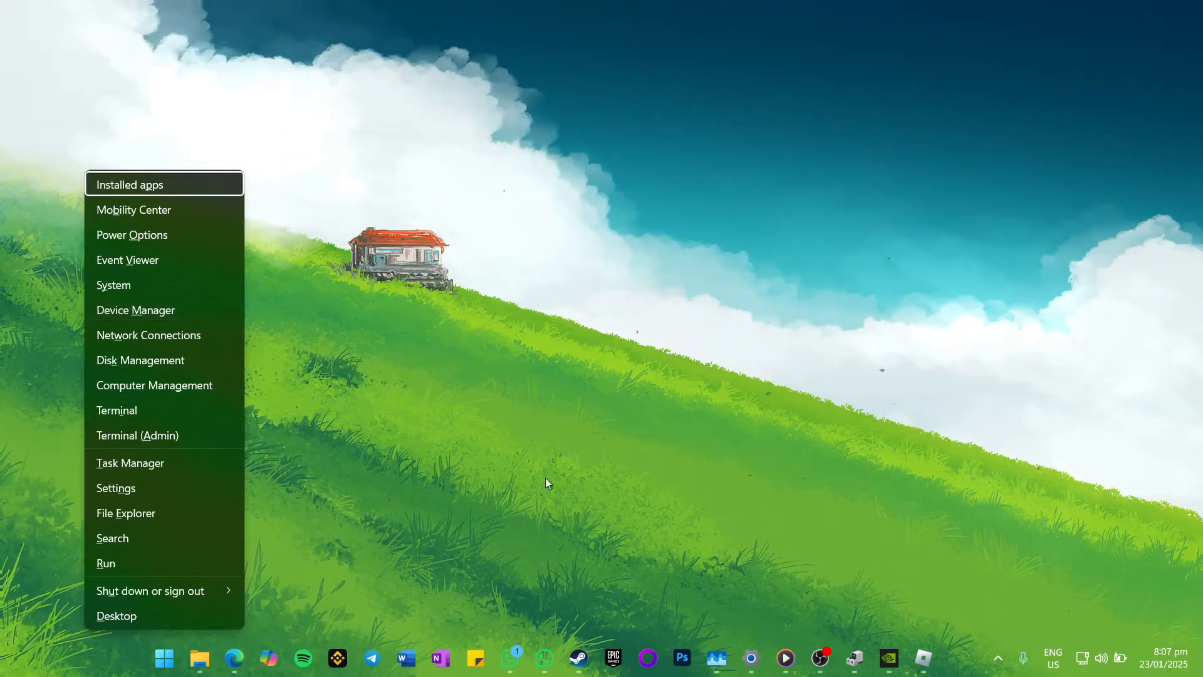
click(135, 310)
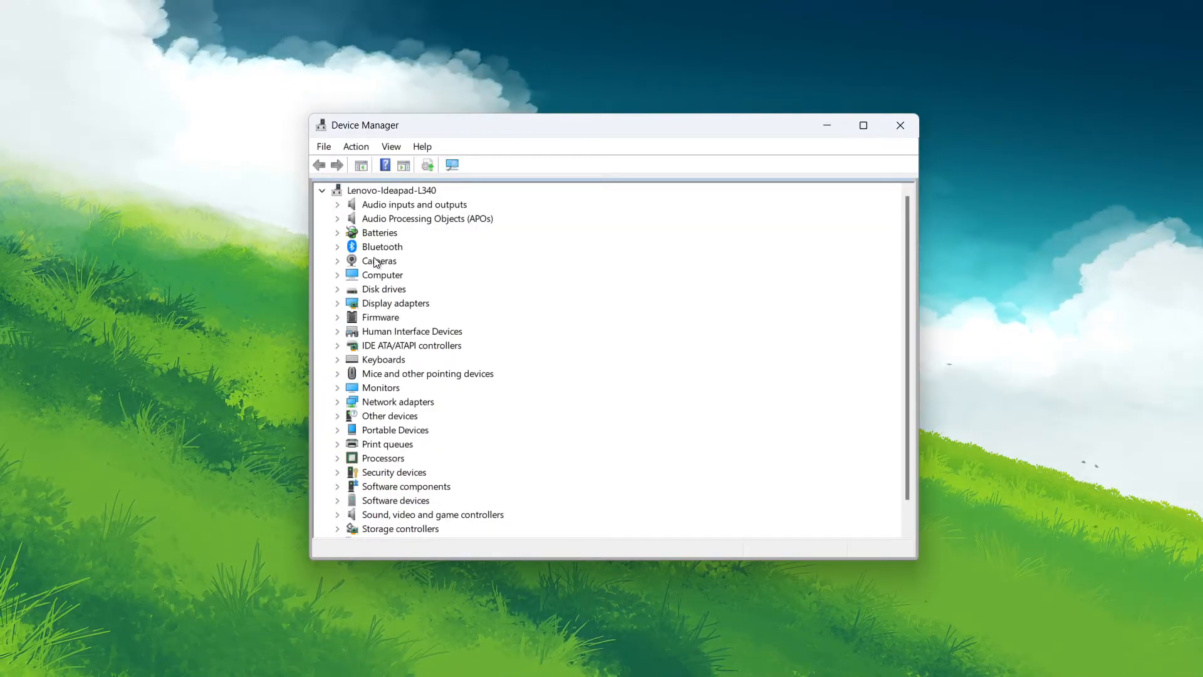
Automatically search drivers for the NVIDIA GeForce GTX 1650, confirming the best driver is installed.
click(337, 302)
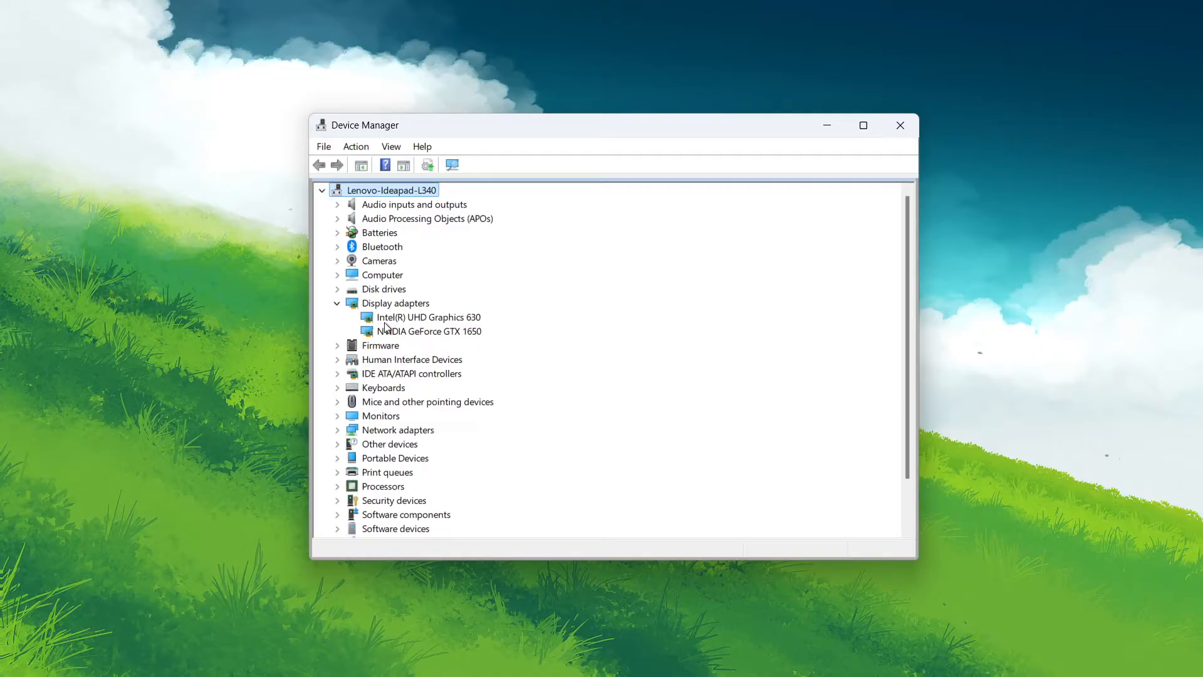
right_click(430, 331)
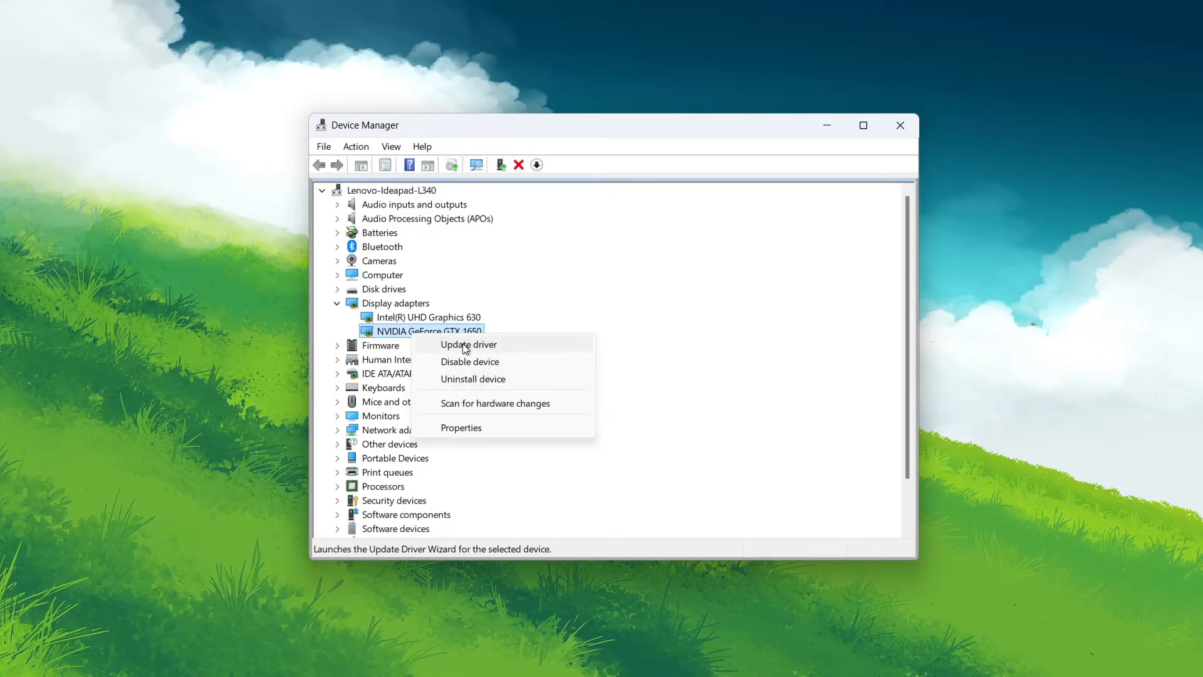
click(468, 344)
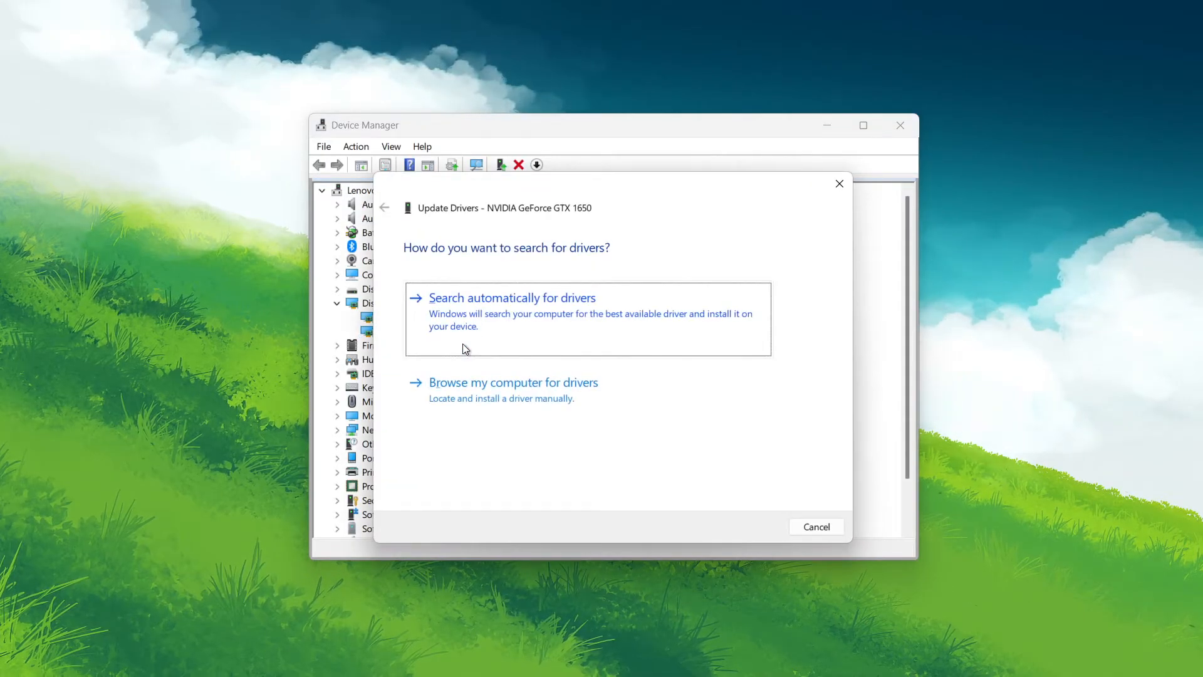
mouse_move(492, 324)
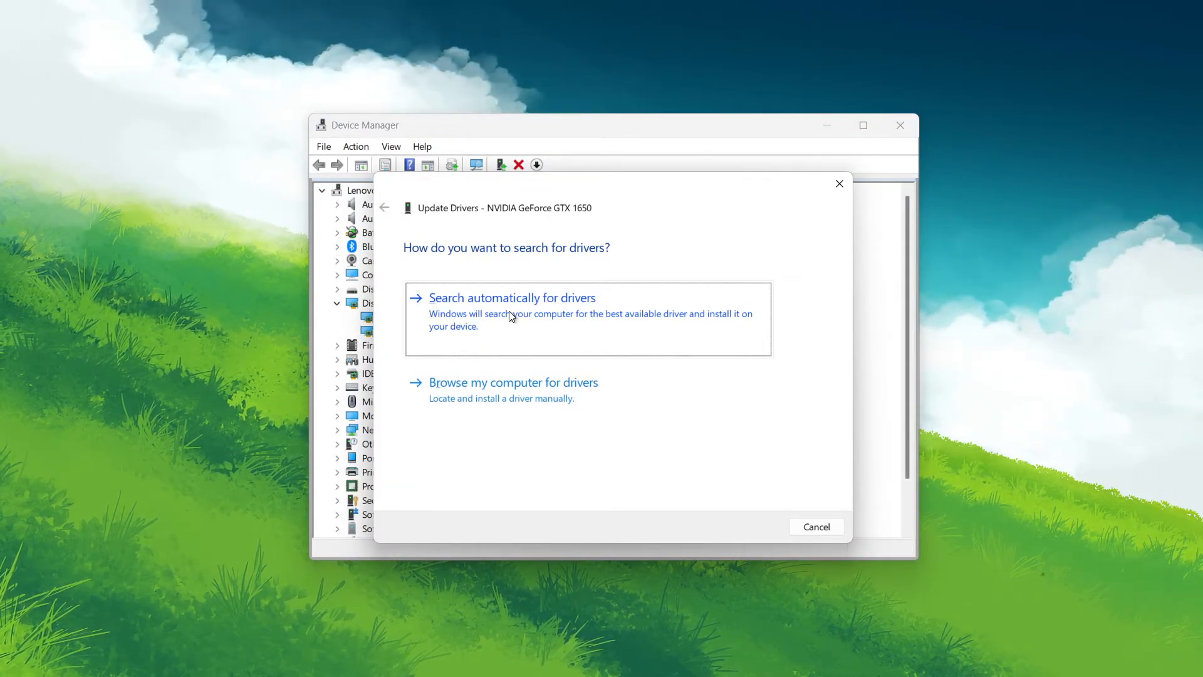
click(512, 298)
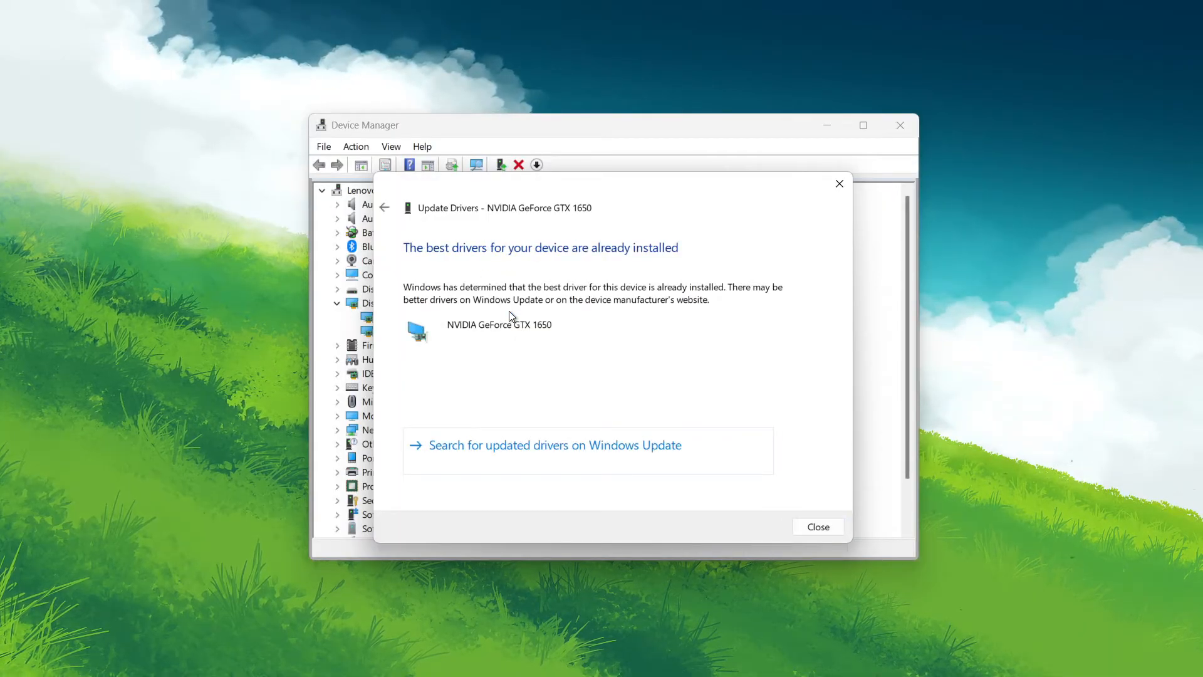
mouse_move(526, 264)
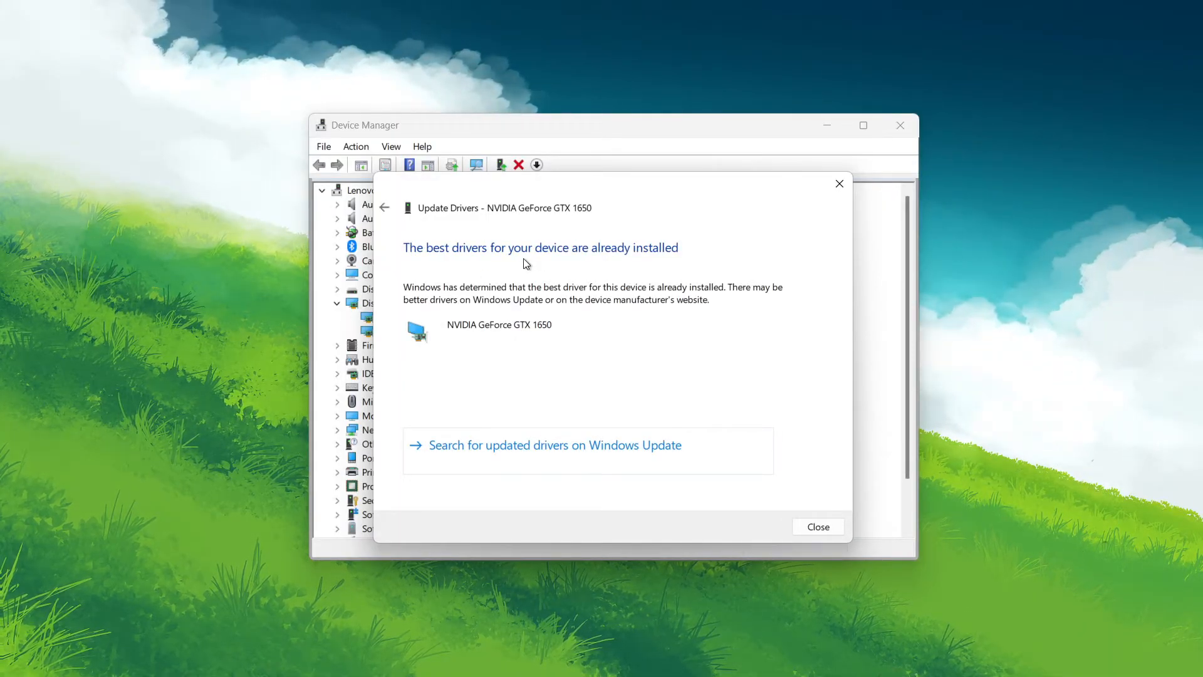
click(817, 527)
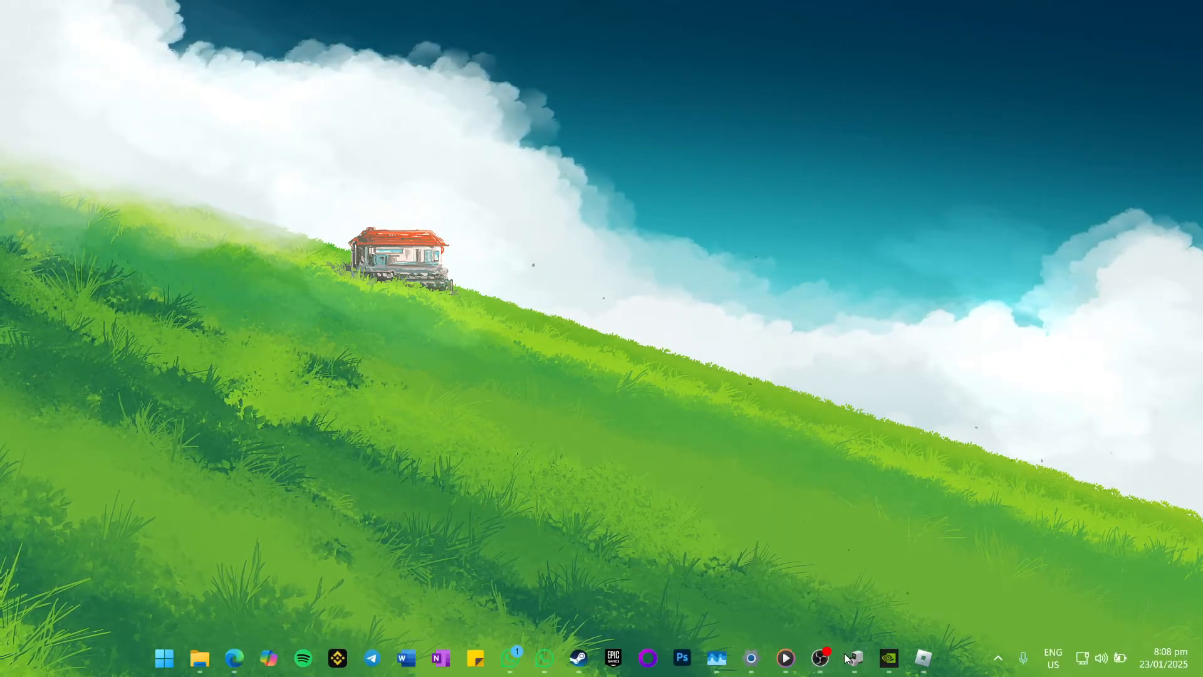
Check GeForce Experience's DRIVERS tab, which offers Game Ready Driver 566.36, then close it.
click(888, 657)
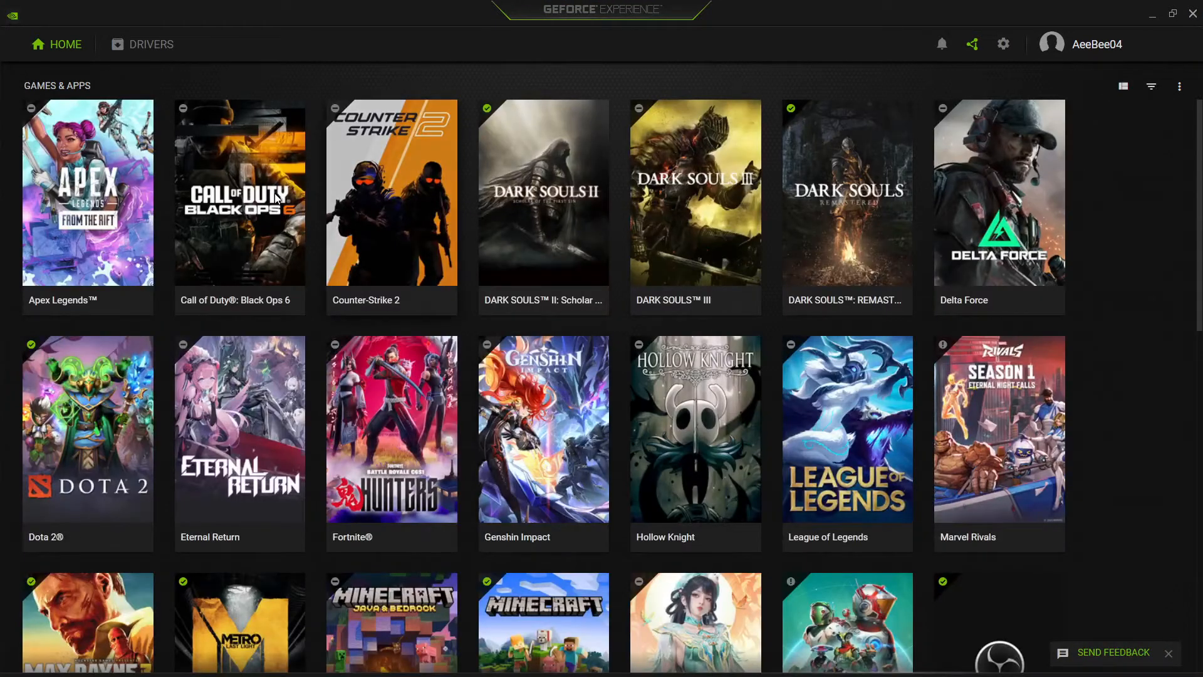
click(149, 44)
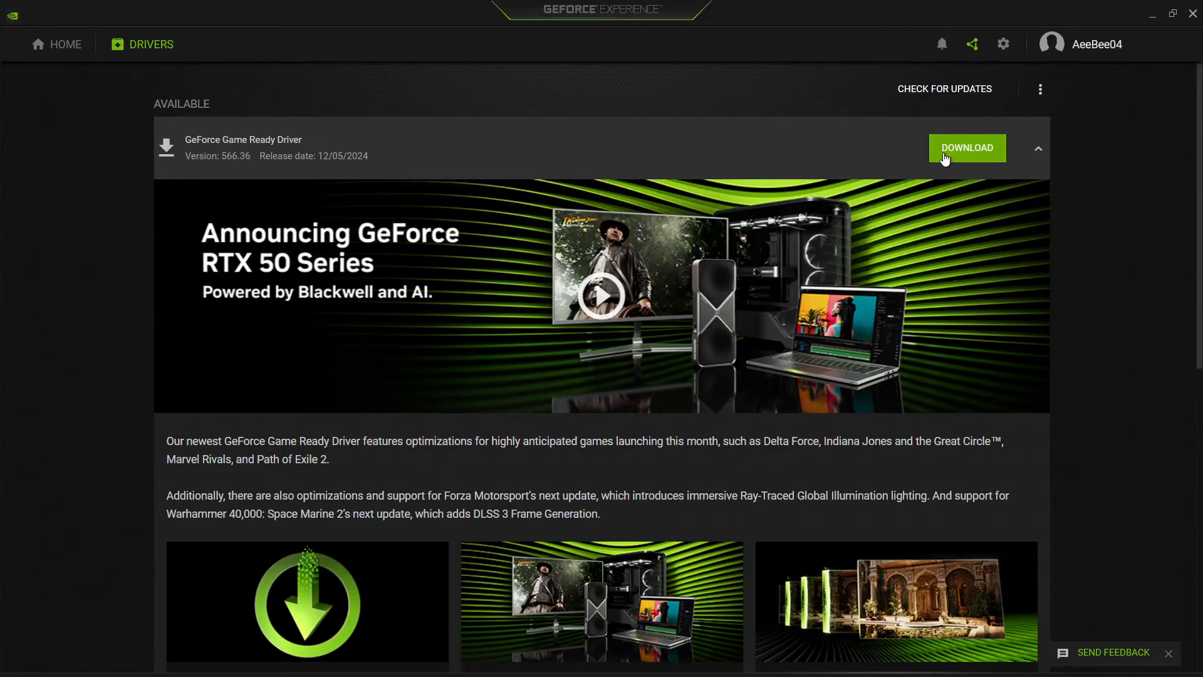
mouse_move(383, 117)
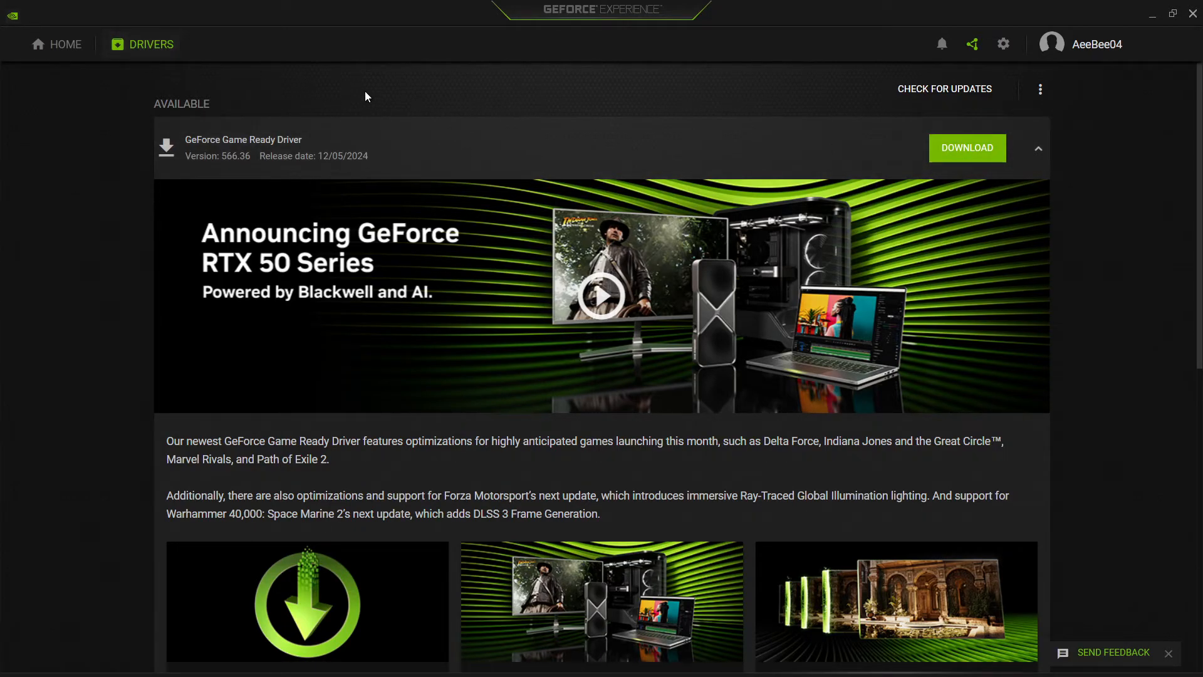
mouse_move(431, 97)
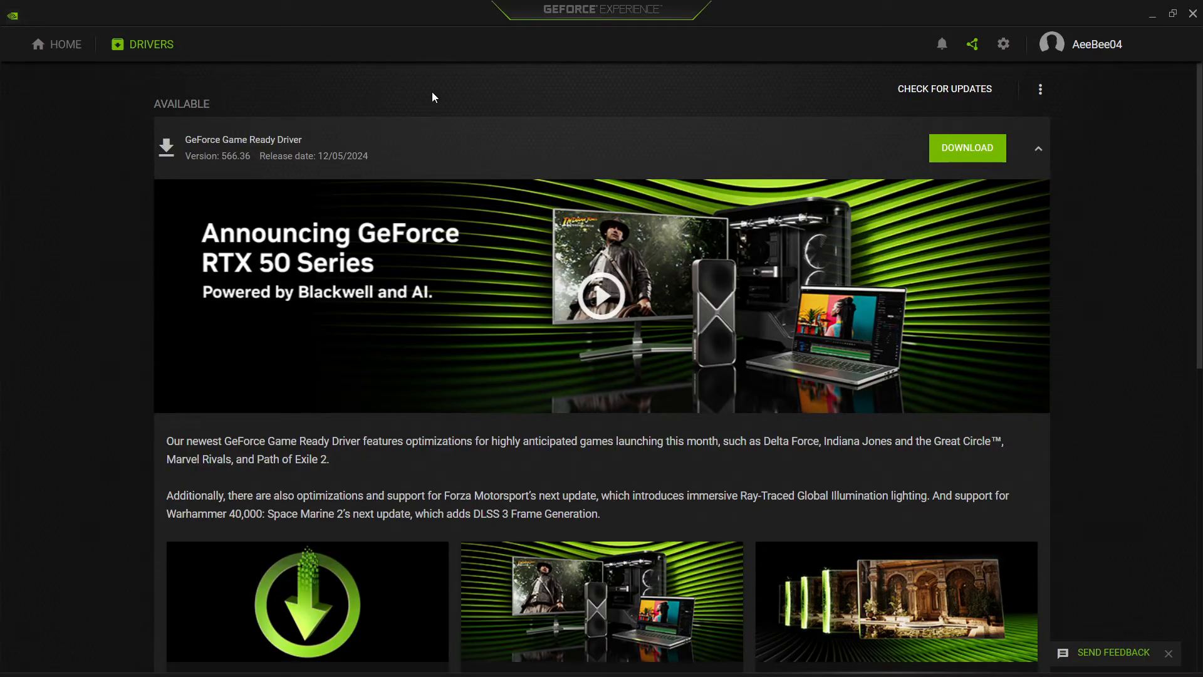
click(1172, 13)
text(%)
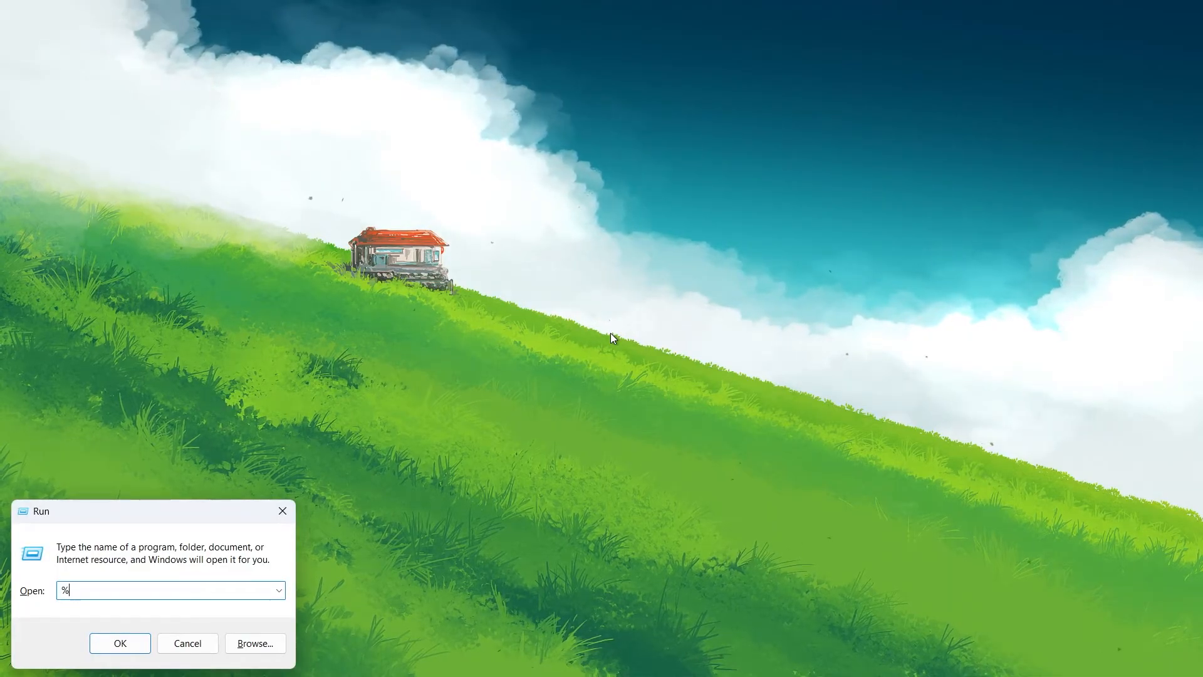
Open %LocalAppData%\Roblox via Run, inspect the Versions folder, and close the window.
text(LocalApp)
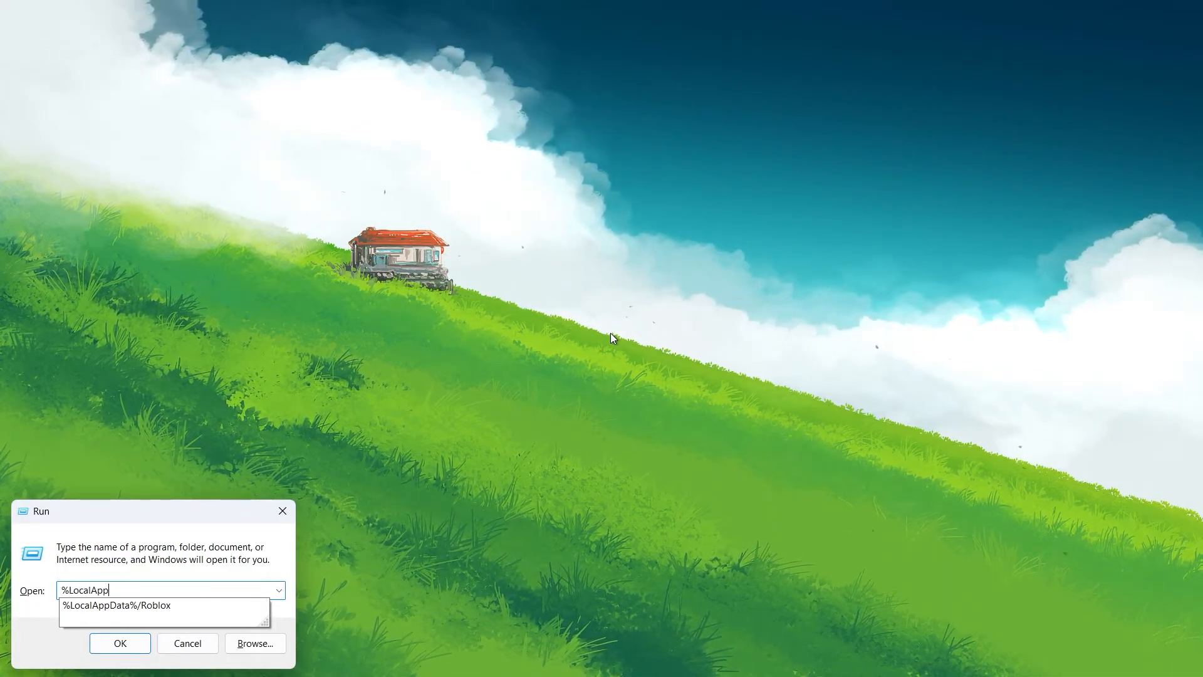
text(Data%/Robl)
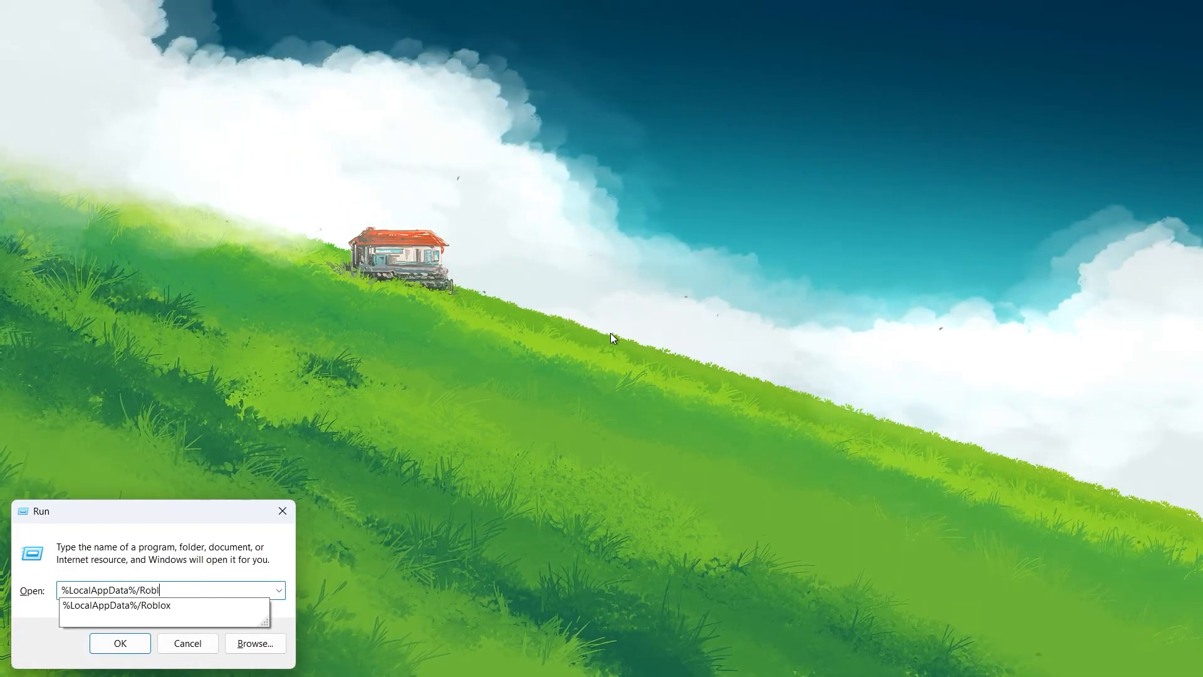
click(119, 643)
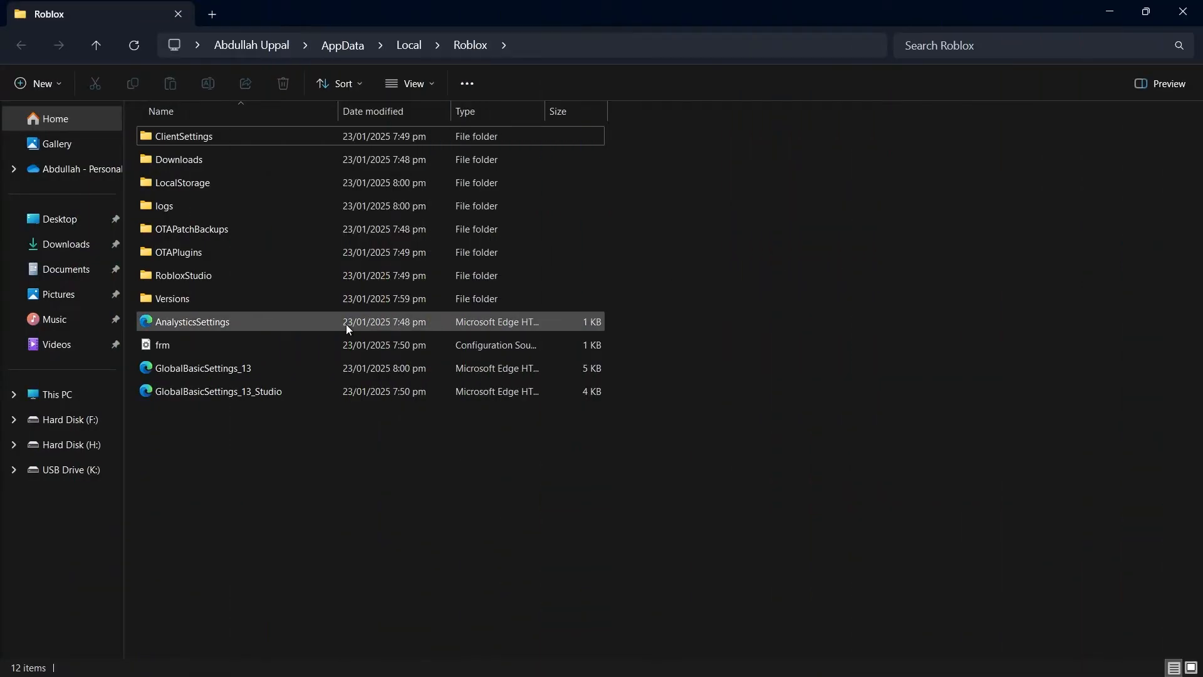
double_click(171, 298)
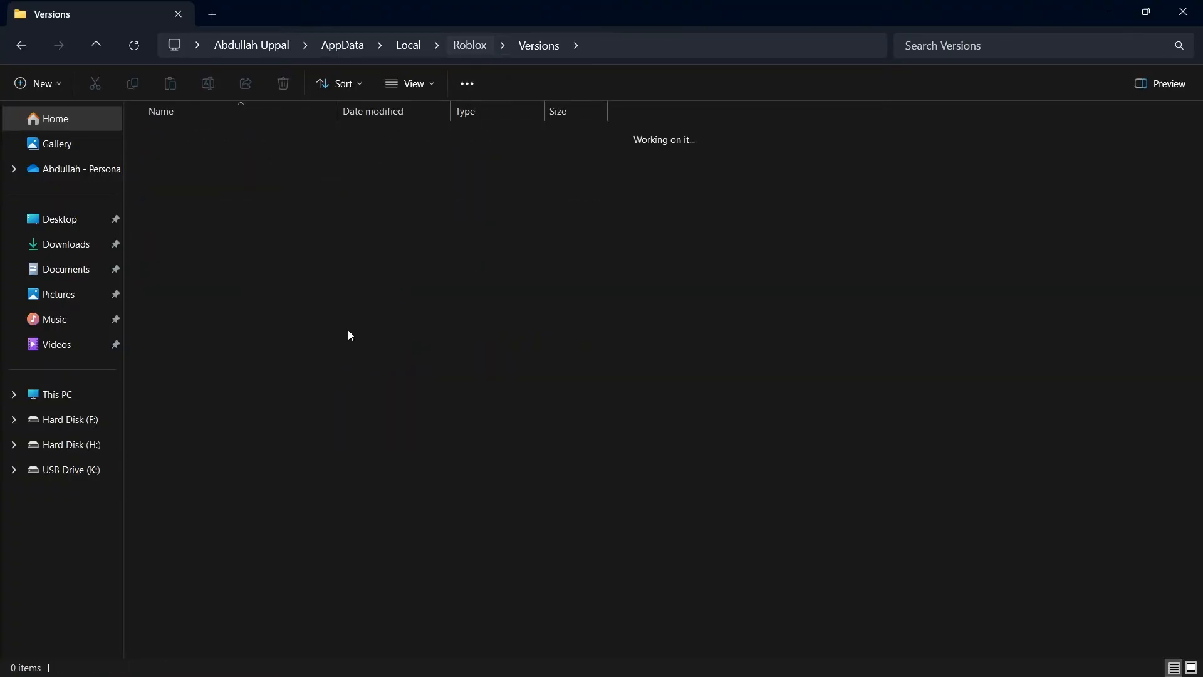
right_click(171, 299)
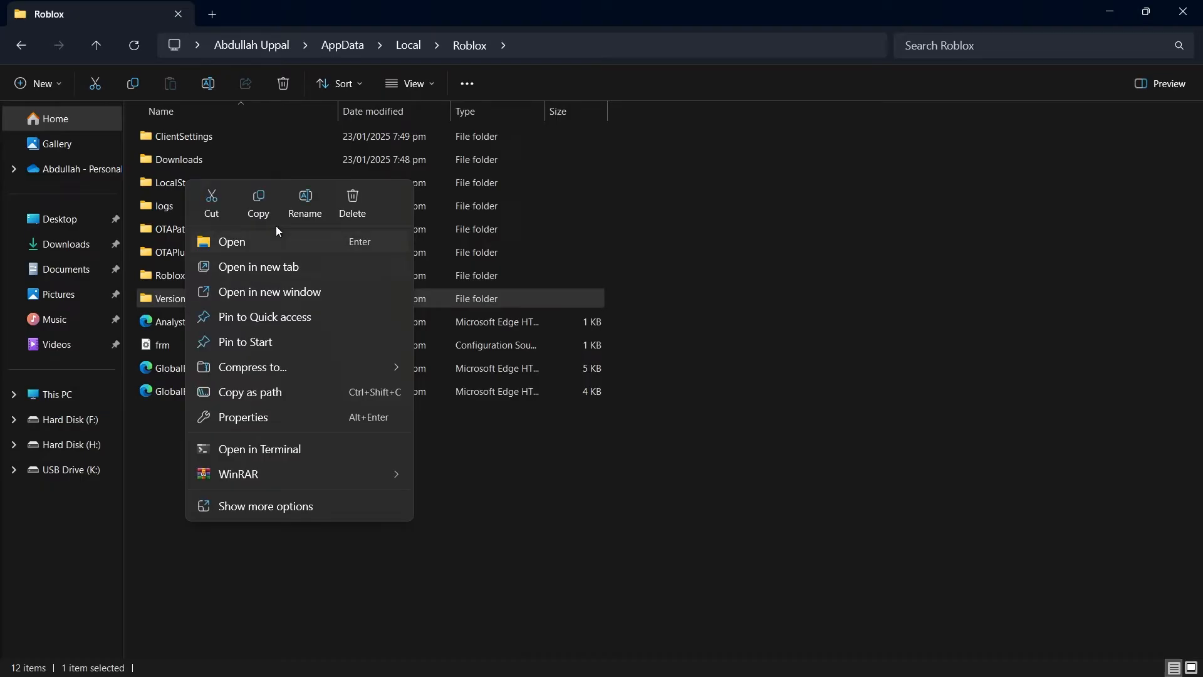
mouse_move(649, 321)
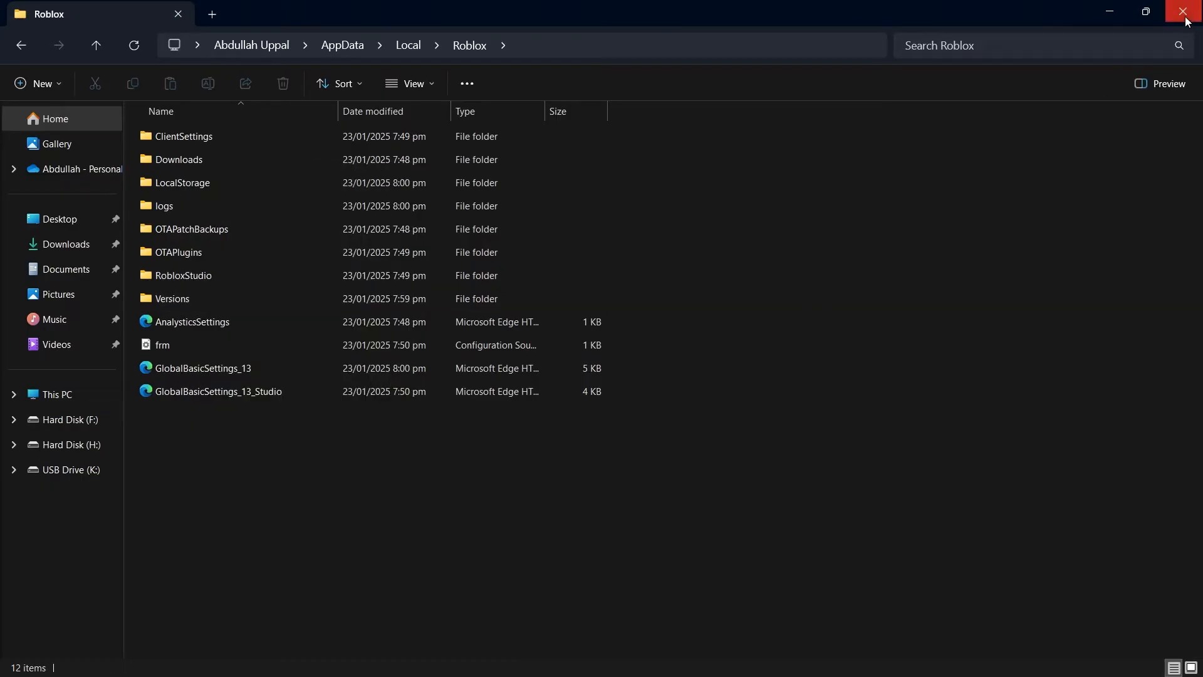
click(1186, 13)
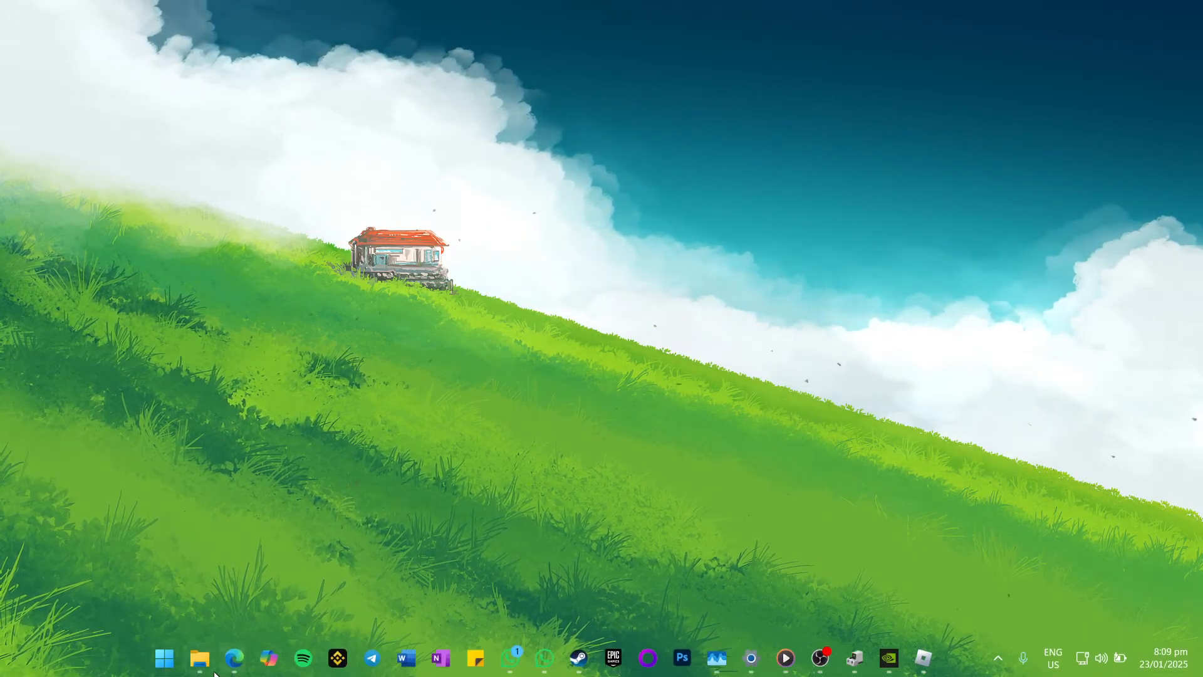
Leave Run as administrator unchecked in the Roblox Player shortcut's Compatibility properties and click OK.
click(199, 658)
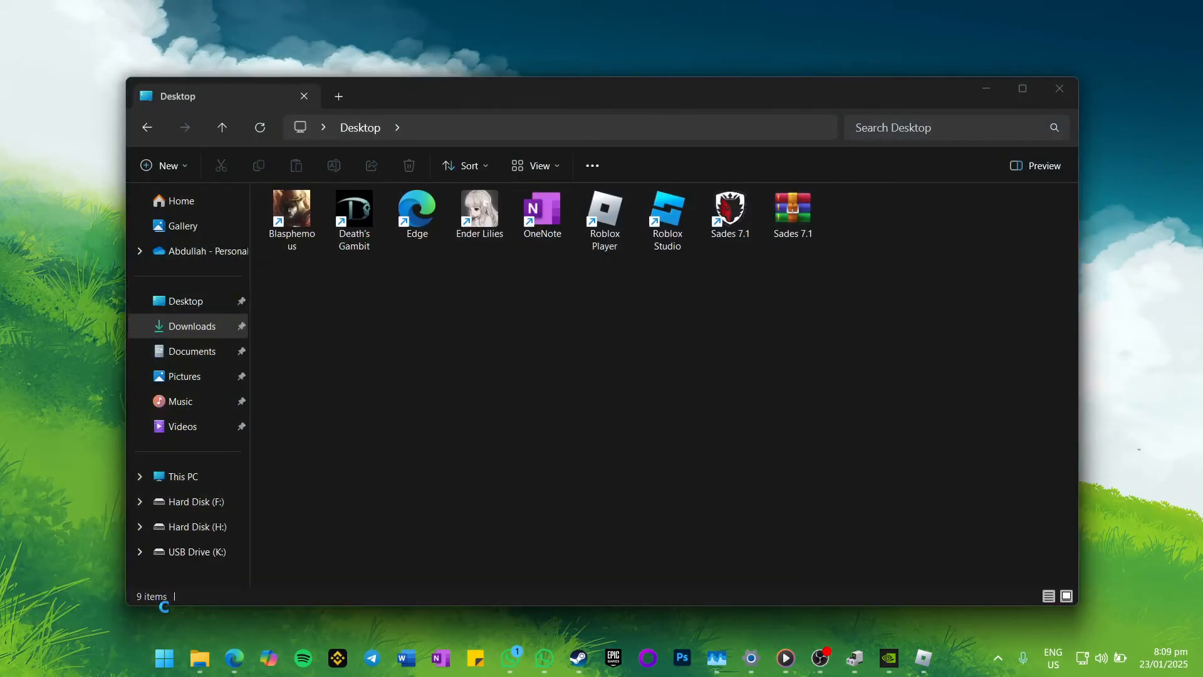
click(290, 215)
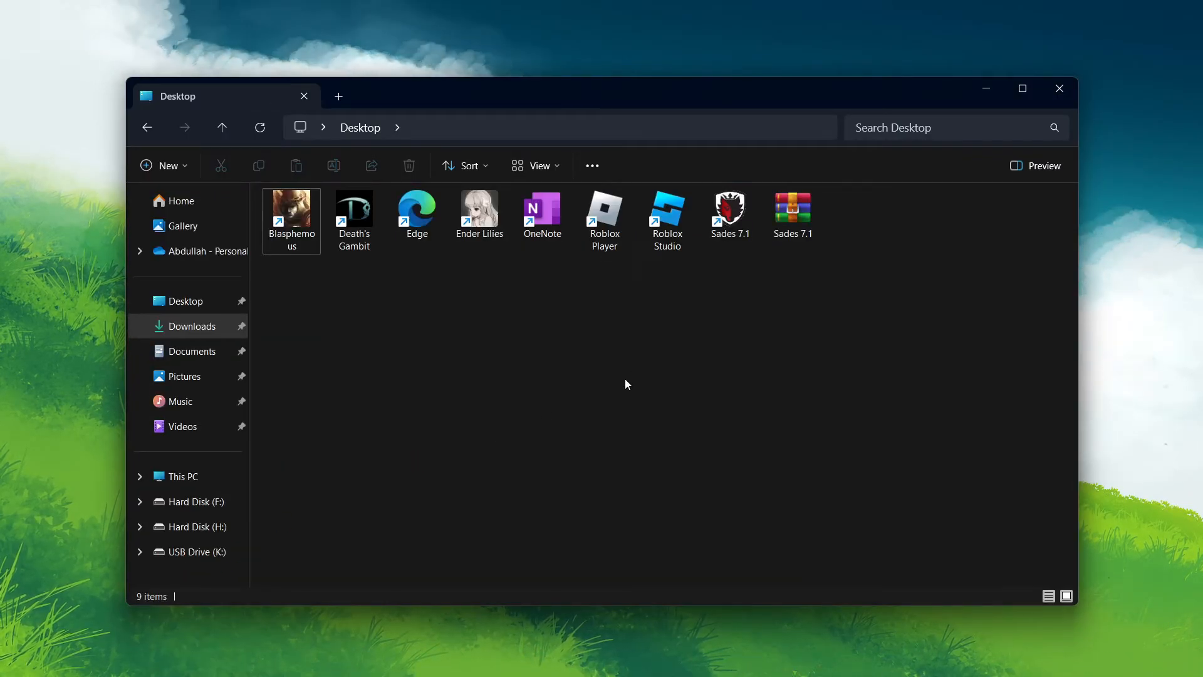
click(604, 220)
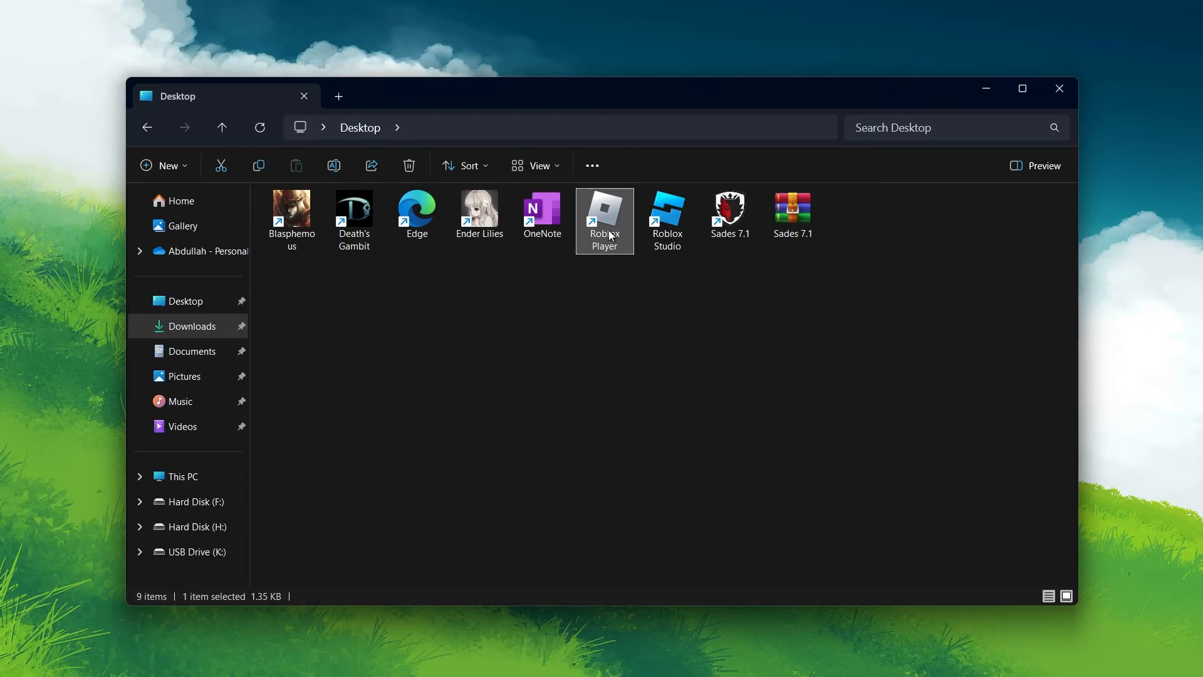
right_click(604, 222)
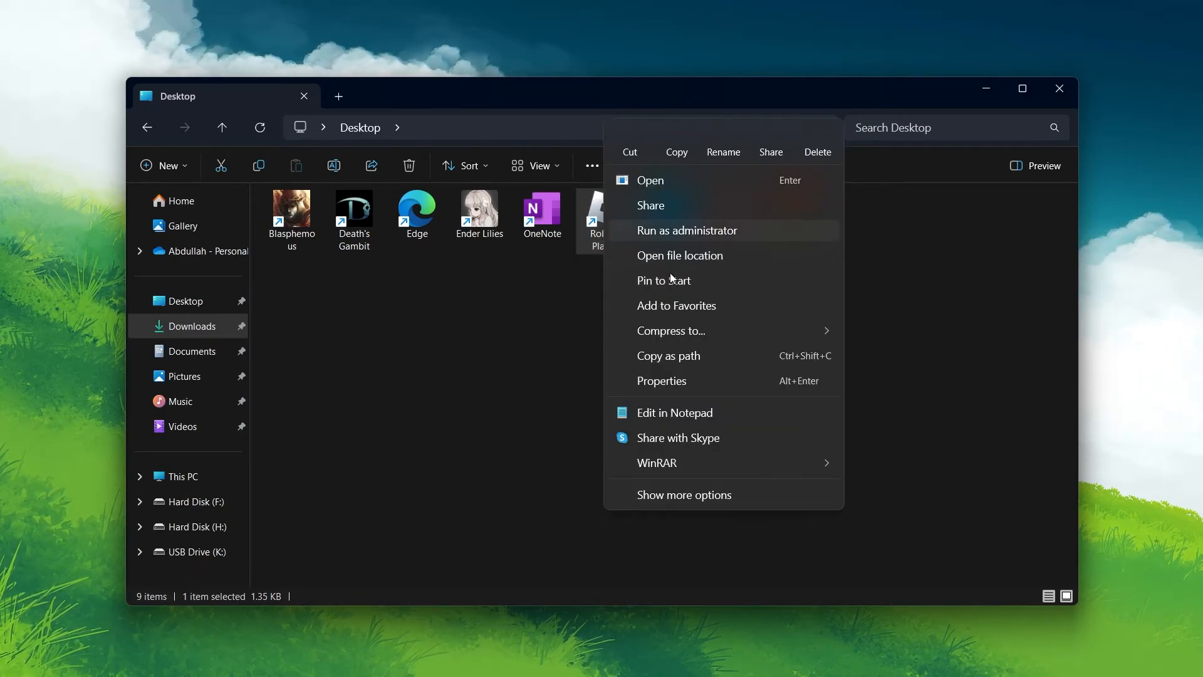
click(661, 380)
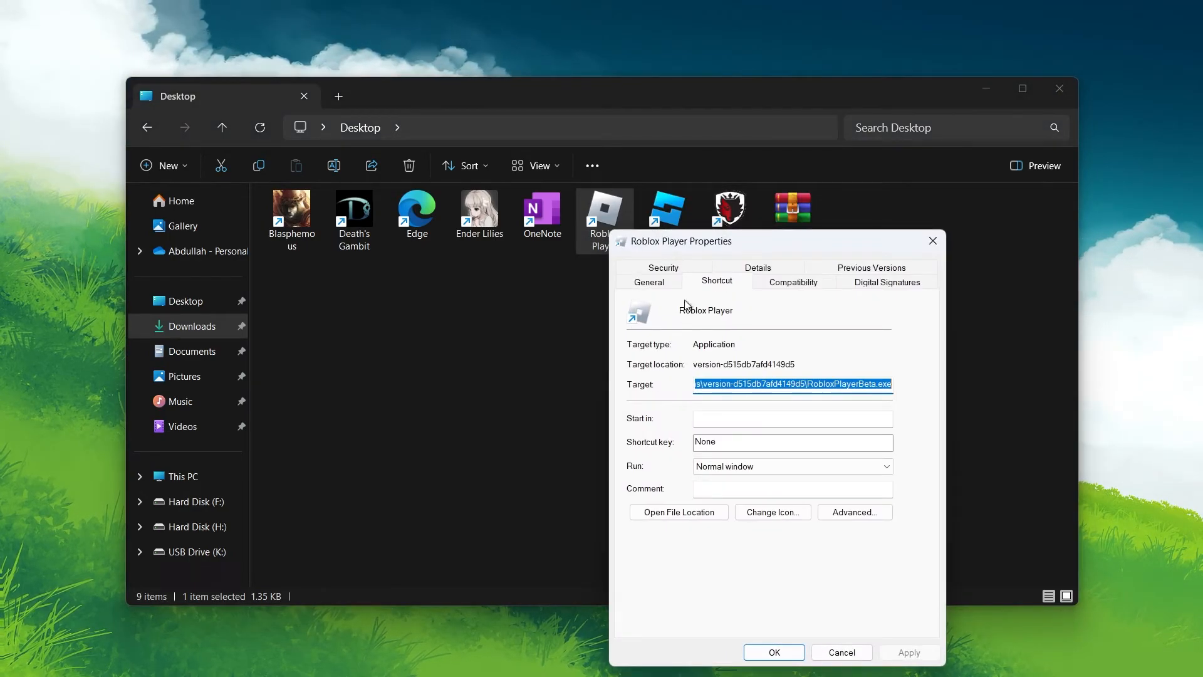
click(791, 281)
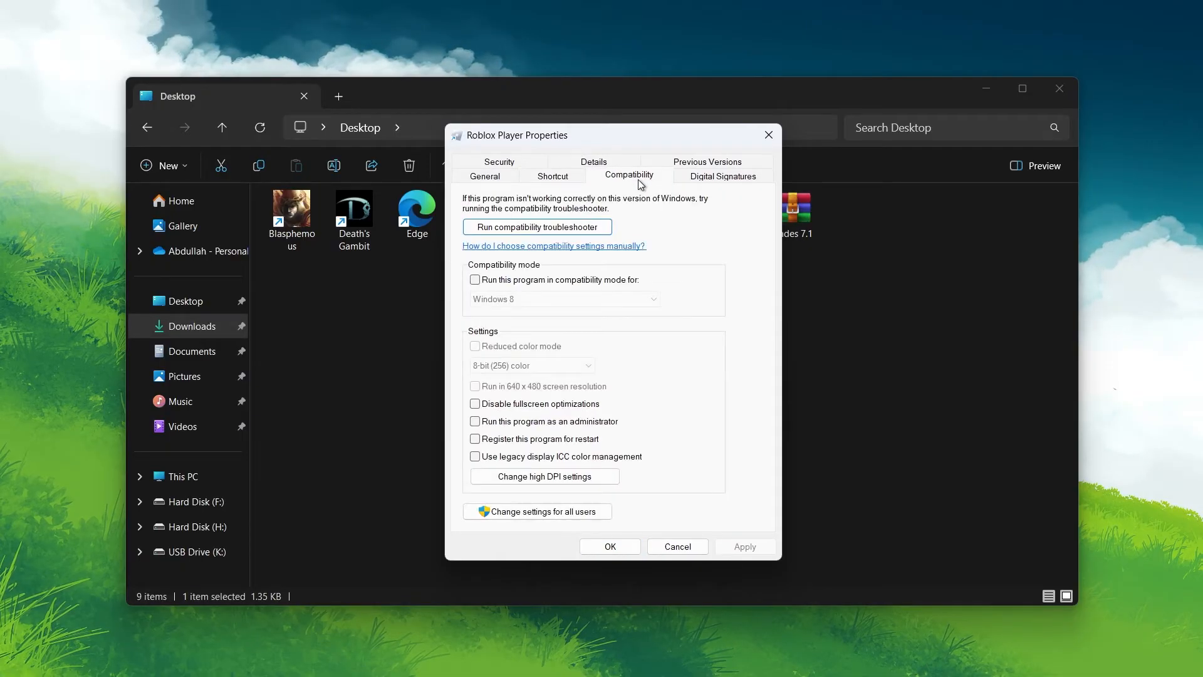
click(475, 421)
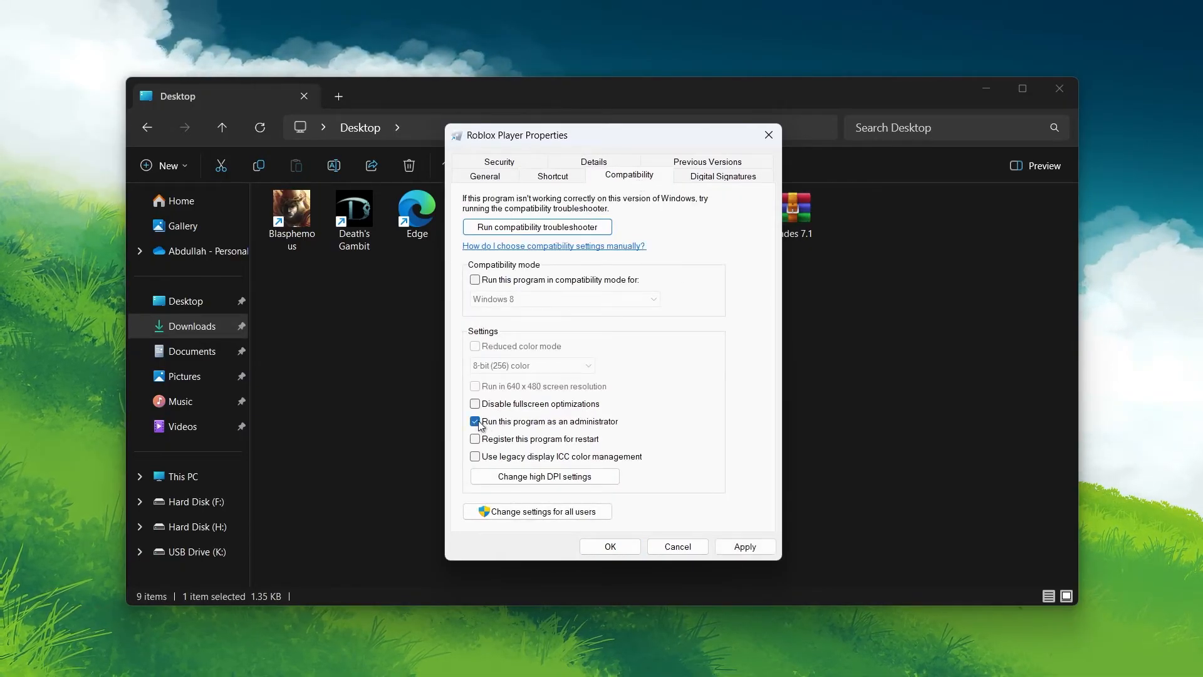
click(475, 422)
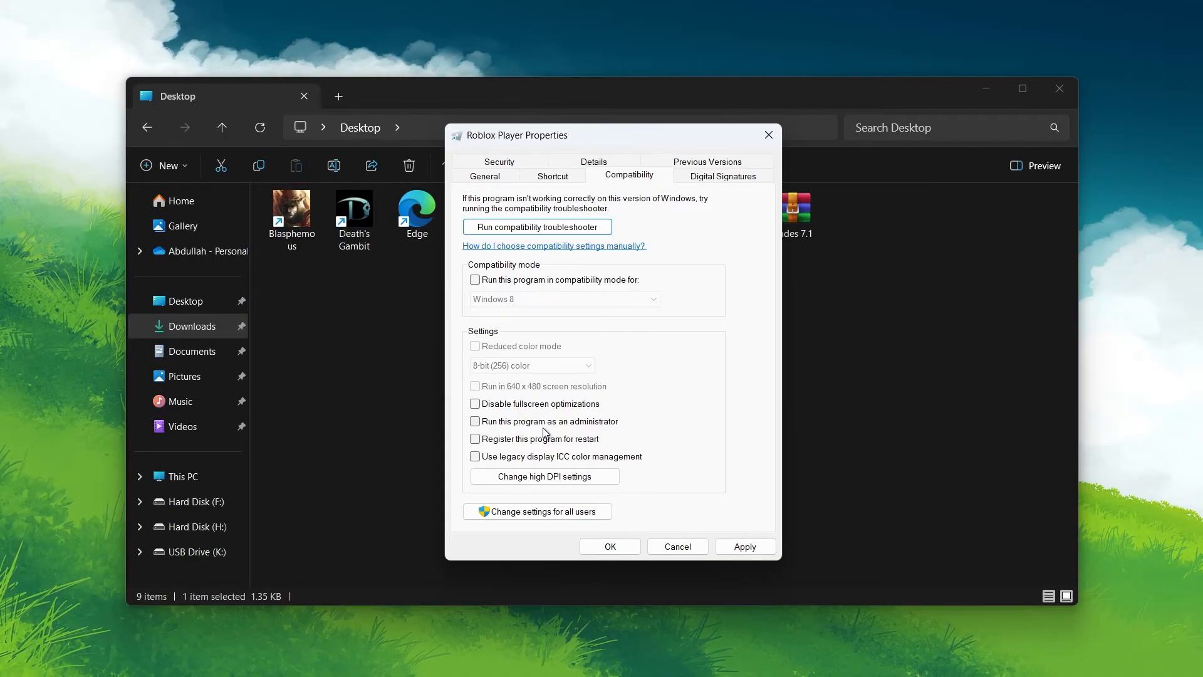
mouse_move(697, 488)
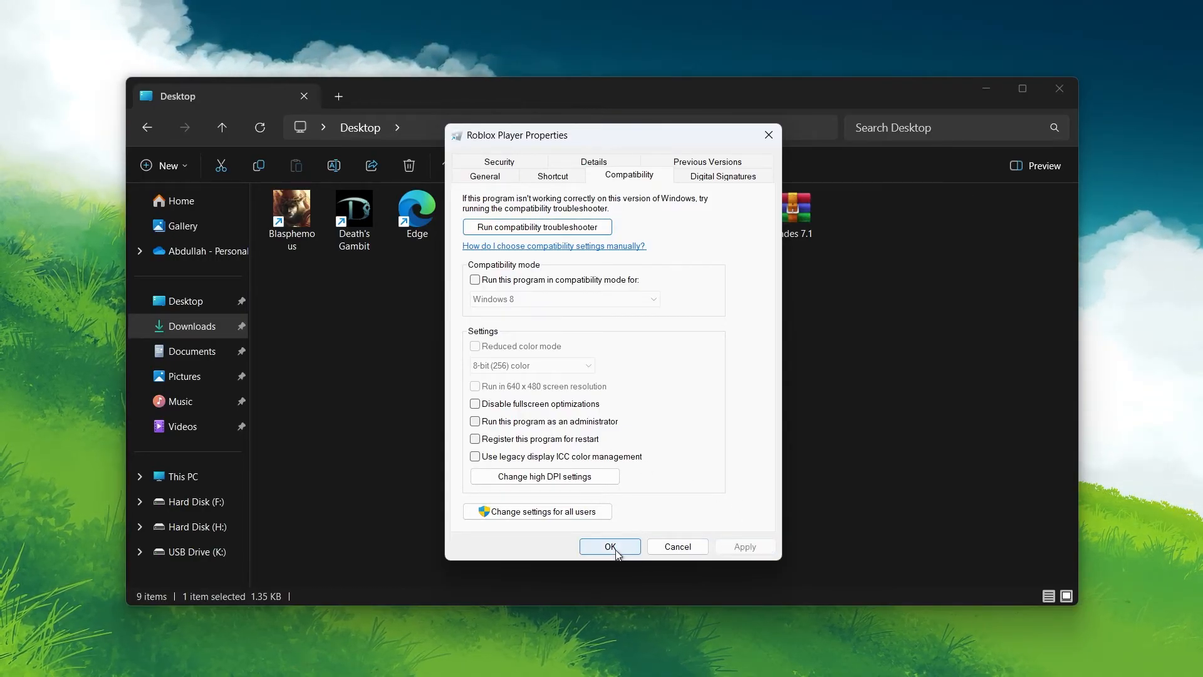
click(609, 547)
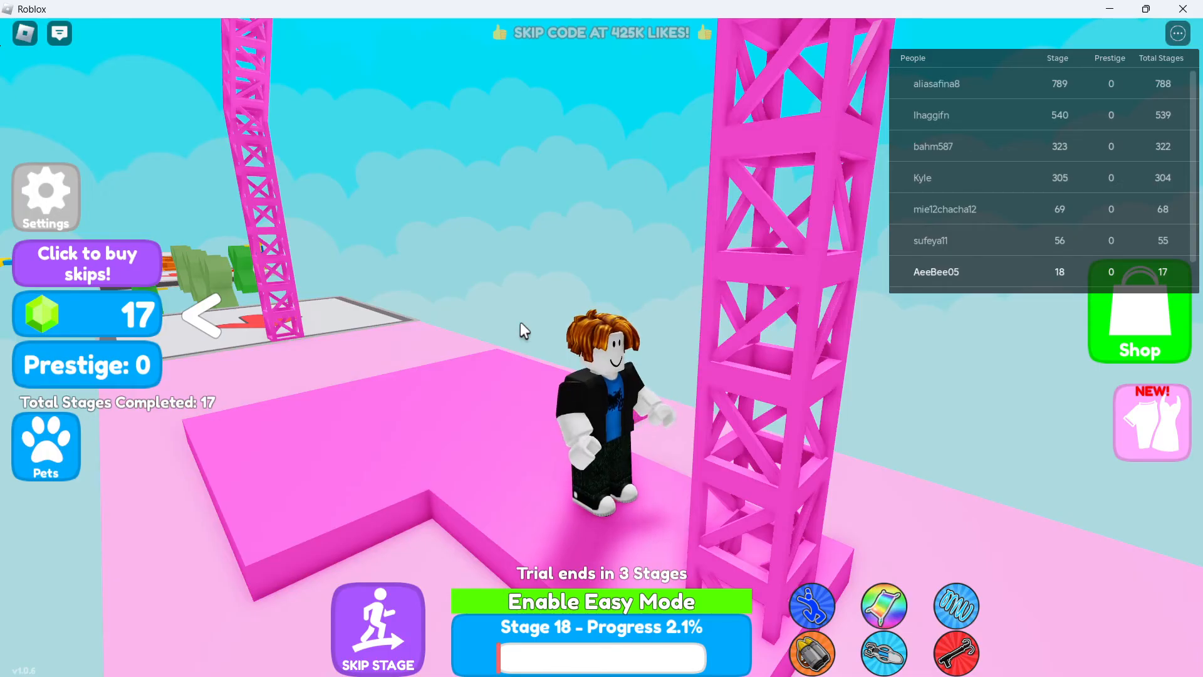
mouse_move(113, 235)
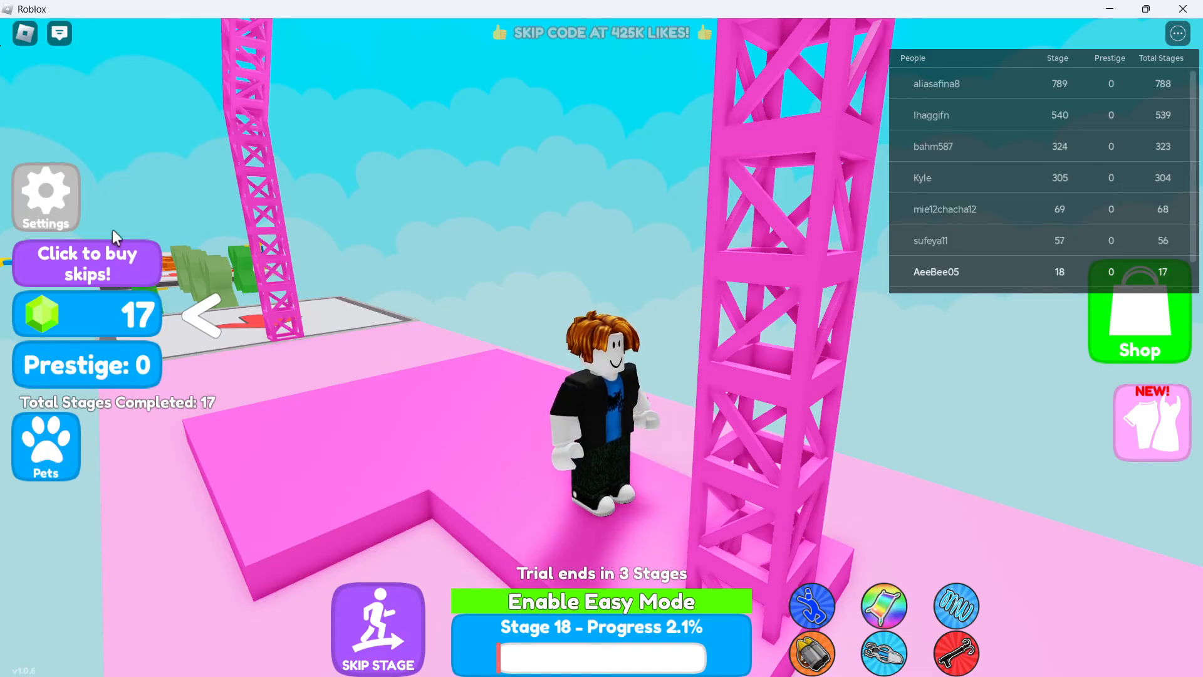
Reduce Roblox's Graphics Quality in Settings from maximum to about seven of ten.
click(58, 31)
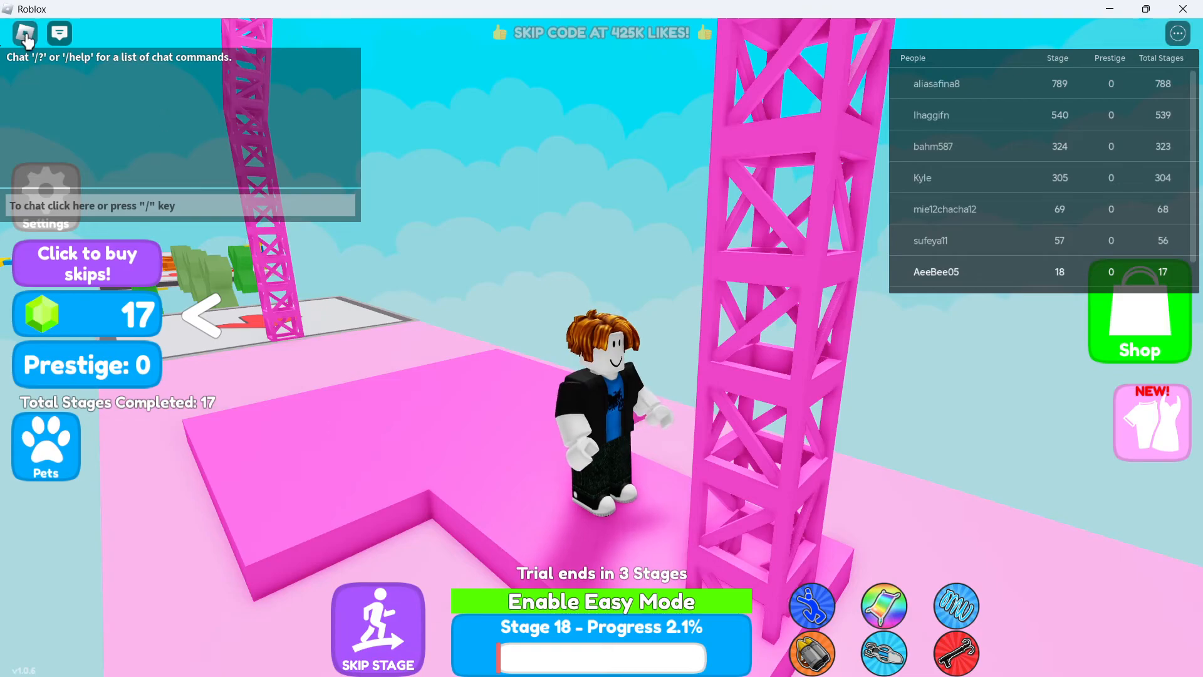
click(24, 32)
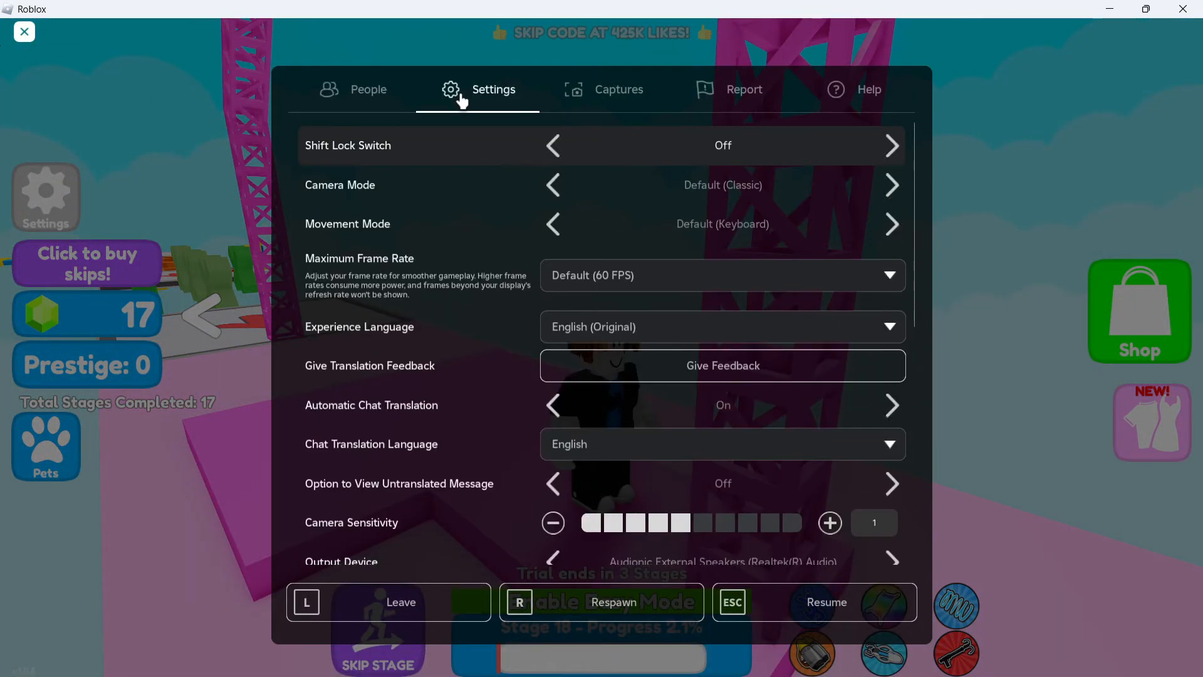
scroll(down, 3)
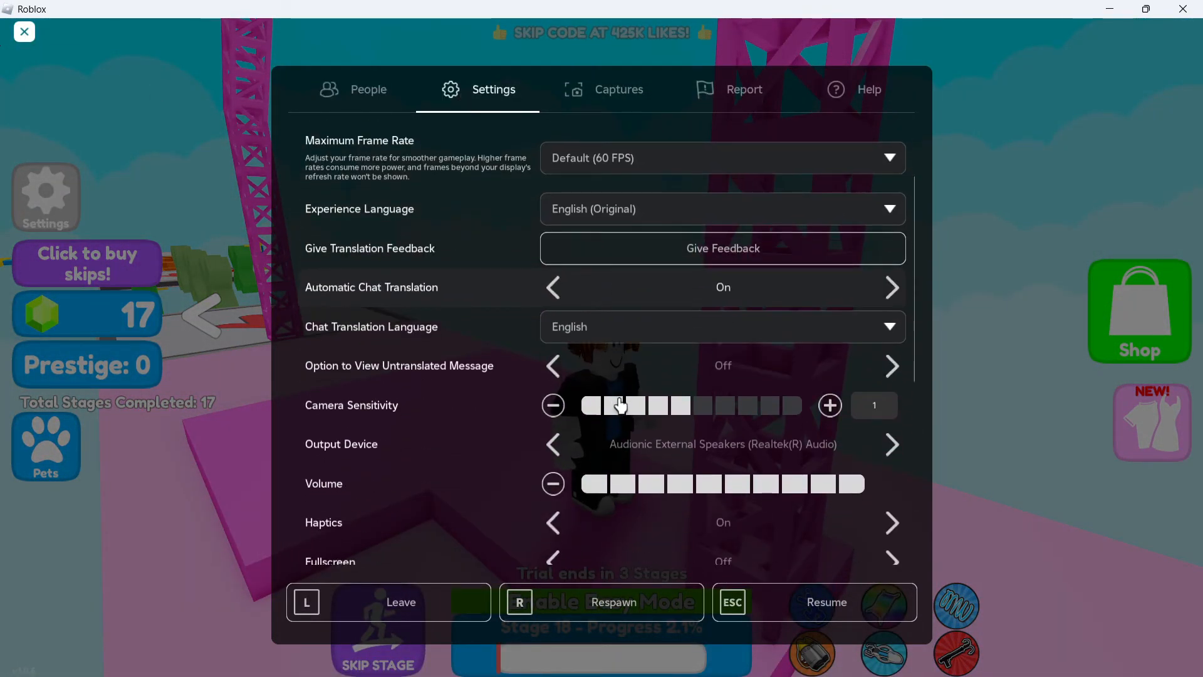
scroll(down, 3)
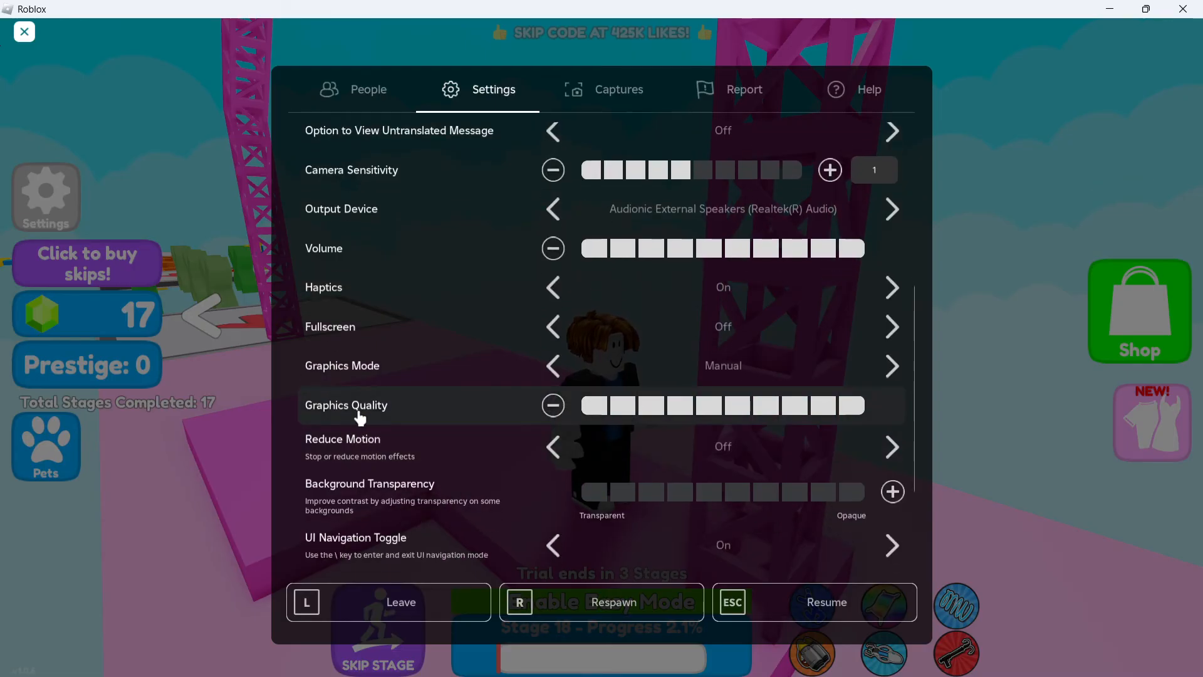
click(553, 405)
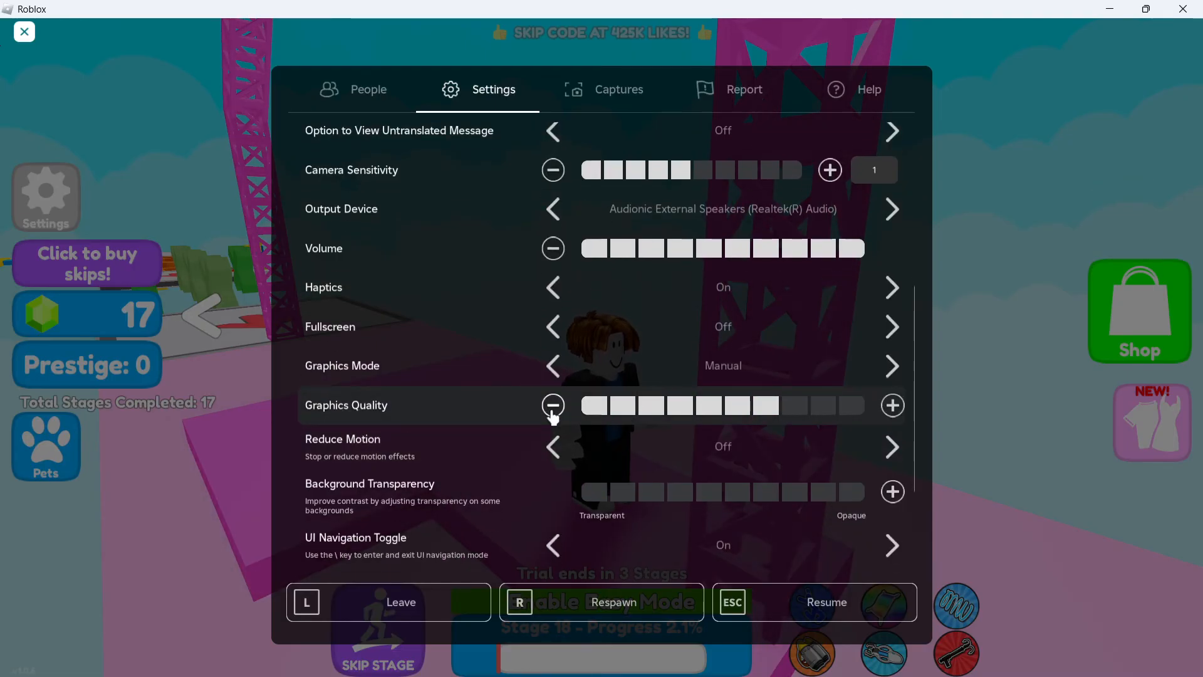
click(826, 602)
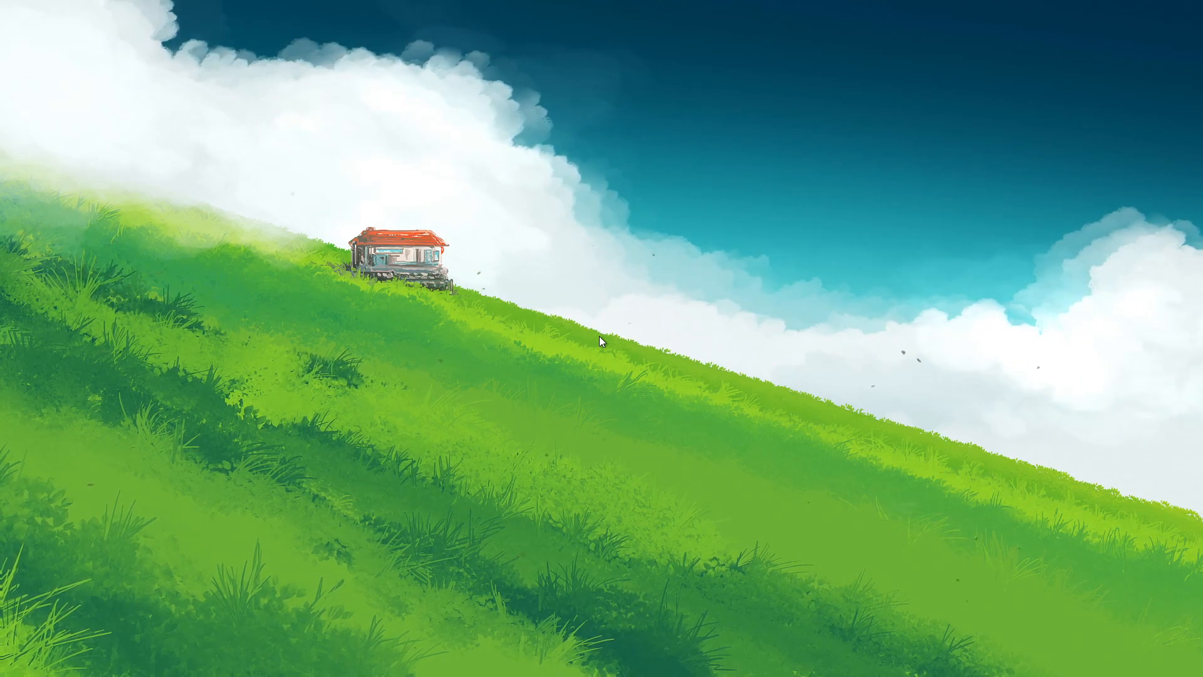
mouse_move(975, 668)
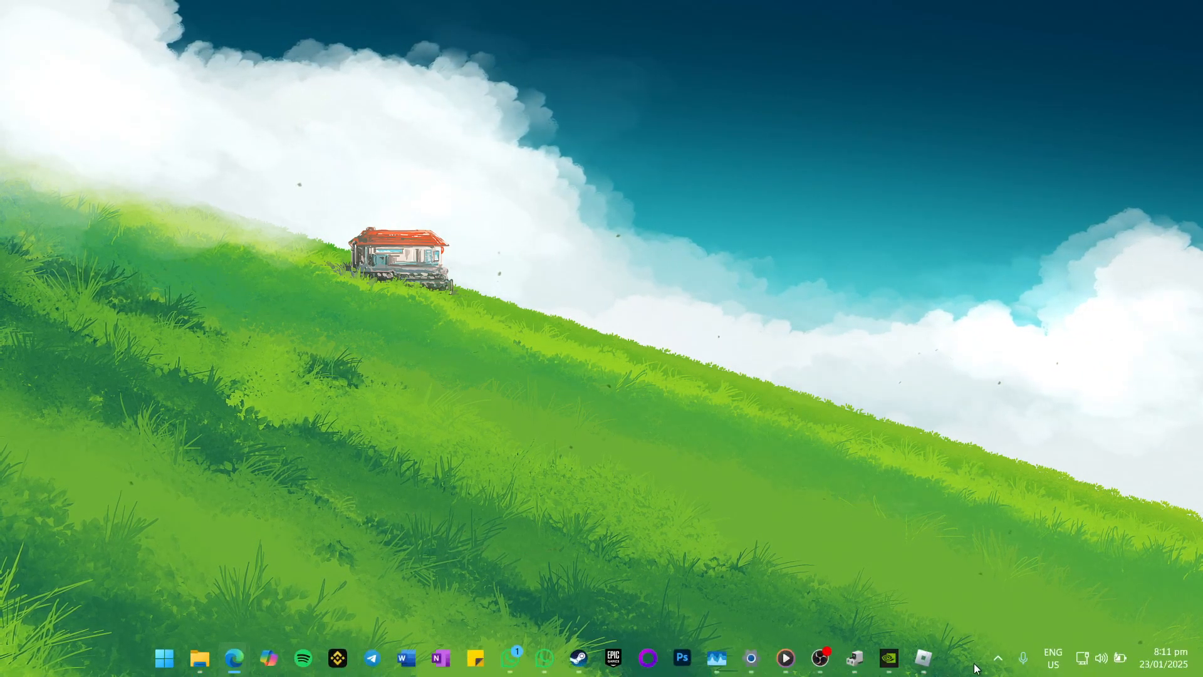
Show the taskbar's hidden system tray icons to check running background tools.
click(997, 657)
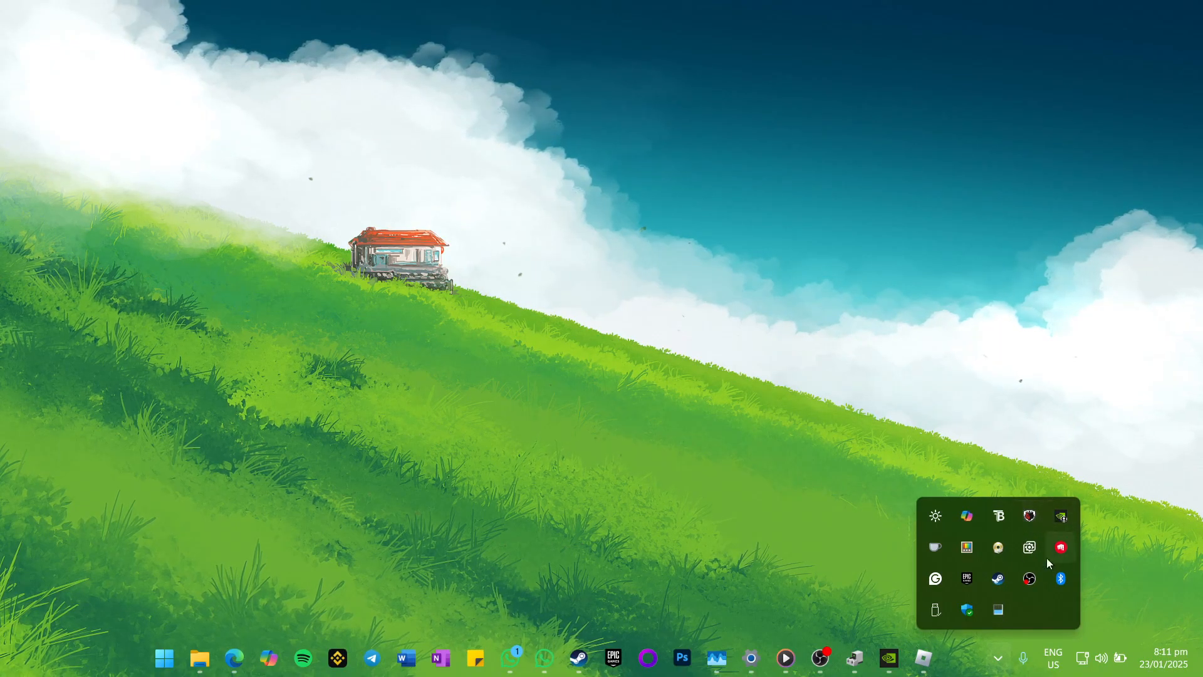
mouse_move(589, 350)
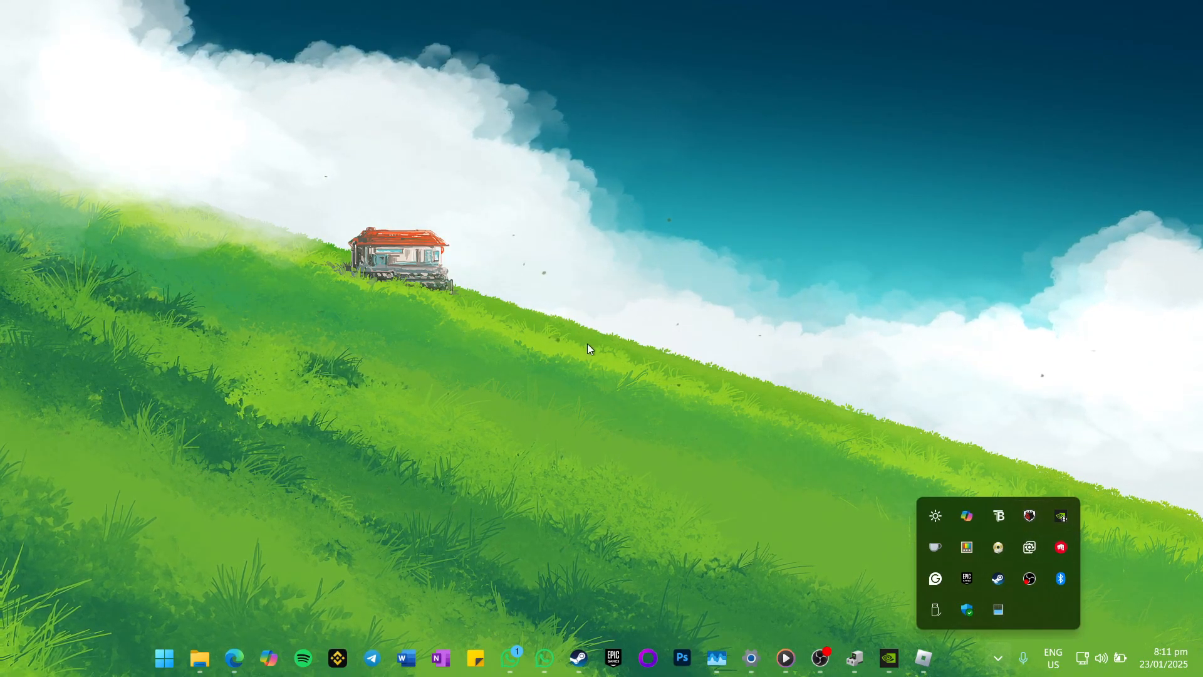